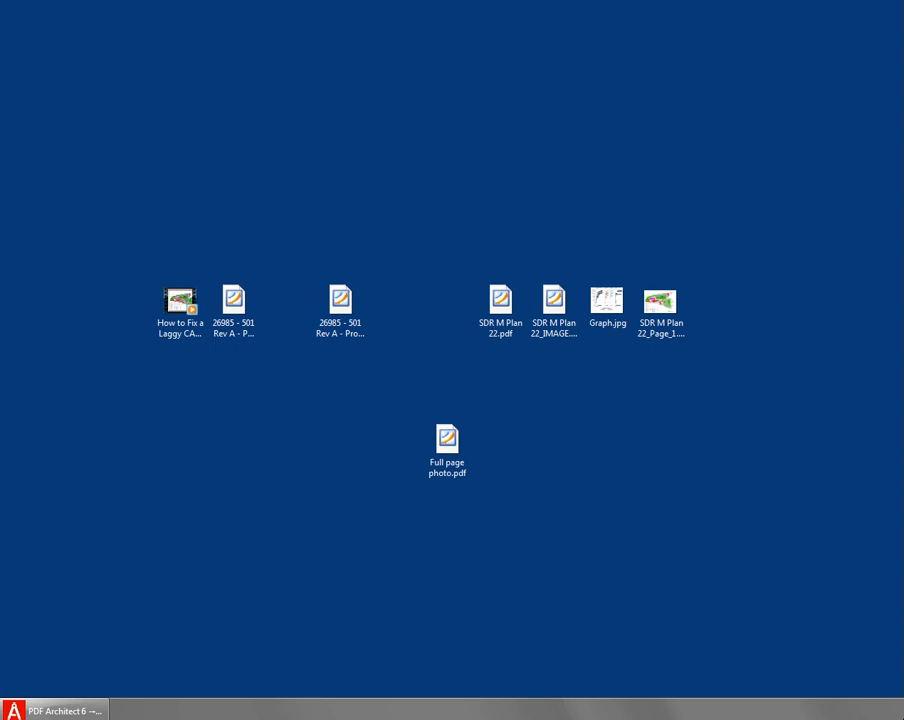
mouse_move(561, 494)
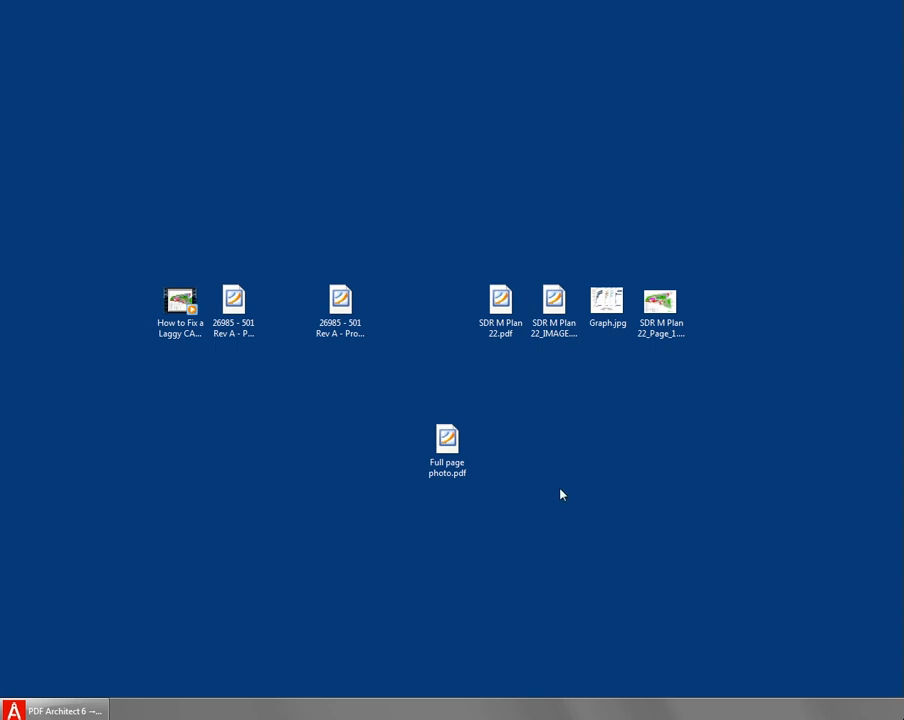
Step: Open SDR M Plan 22.pdf in Foxit Reader to view its long layers list
click(500, 307)
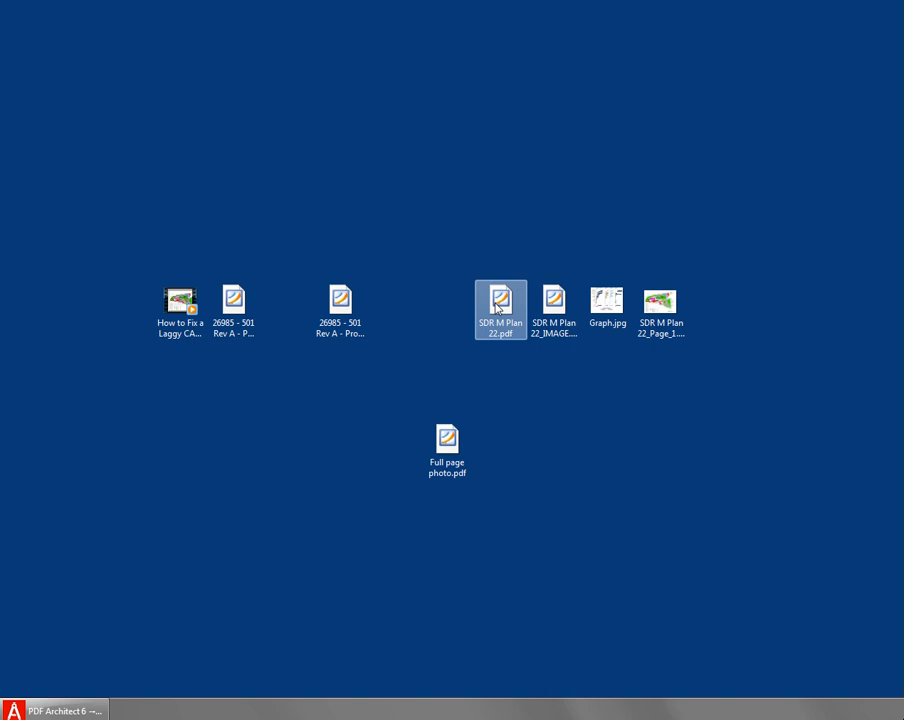
double_click(500, 307)
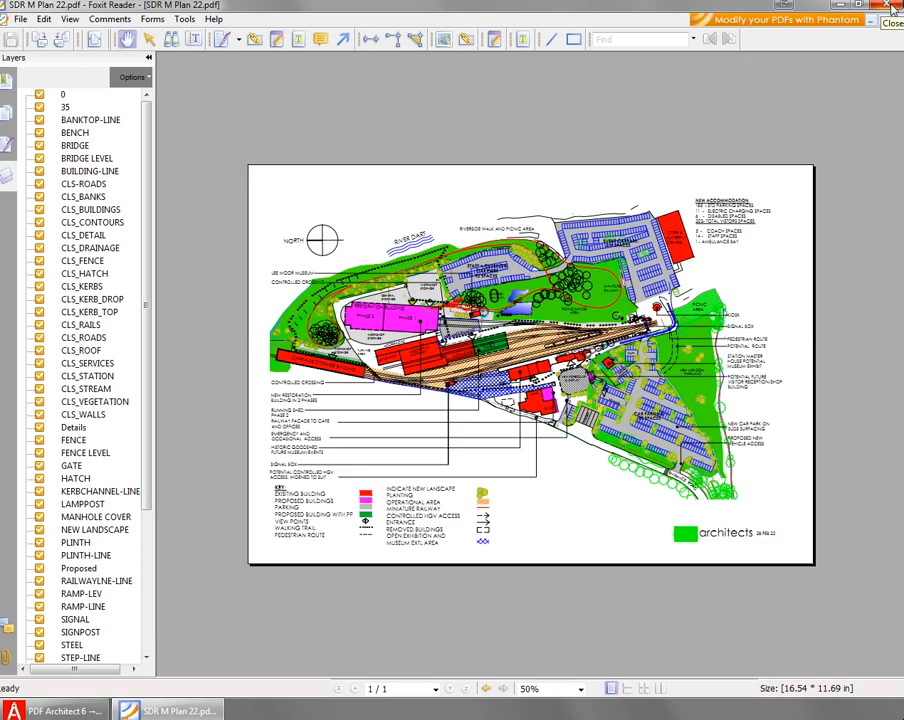
Step: Close Foxit Reader and bring up the context menu for SDR M Plan 22.pdf
click(890, 6)
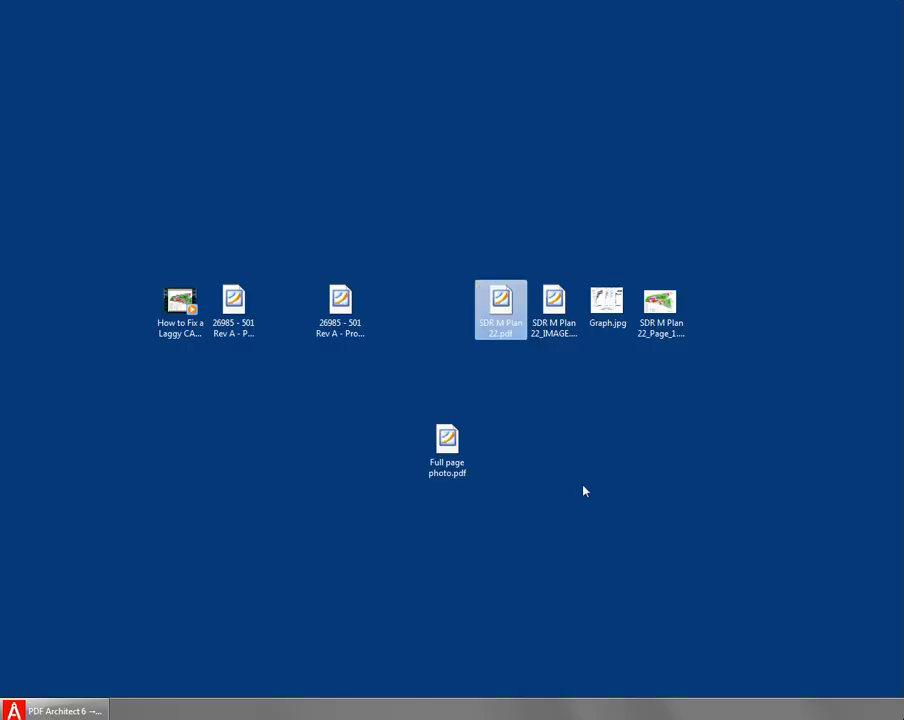
click(584, 483)
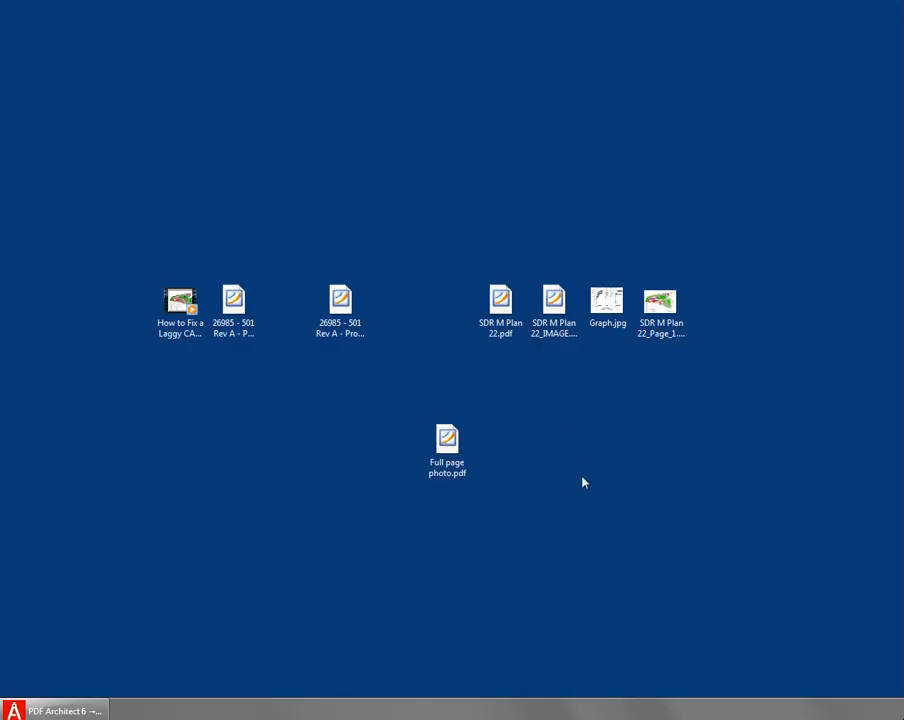
click(500, 300)
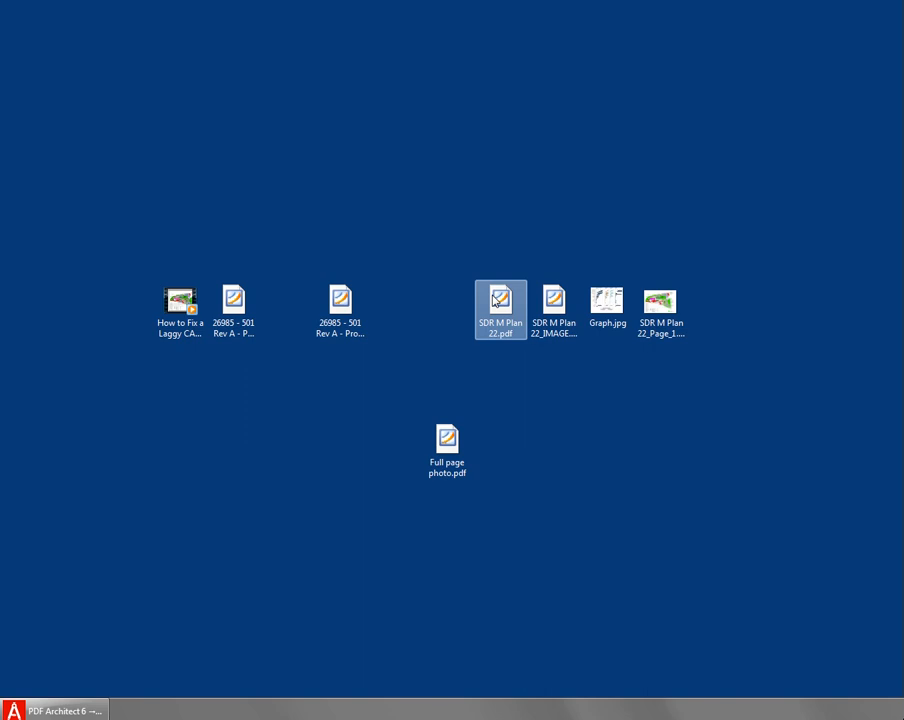
right_click(500, 307)
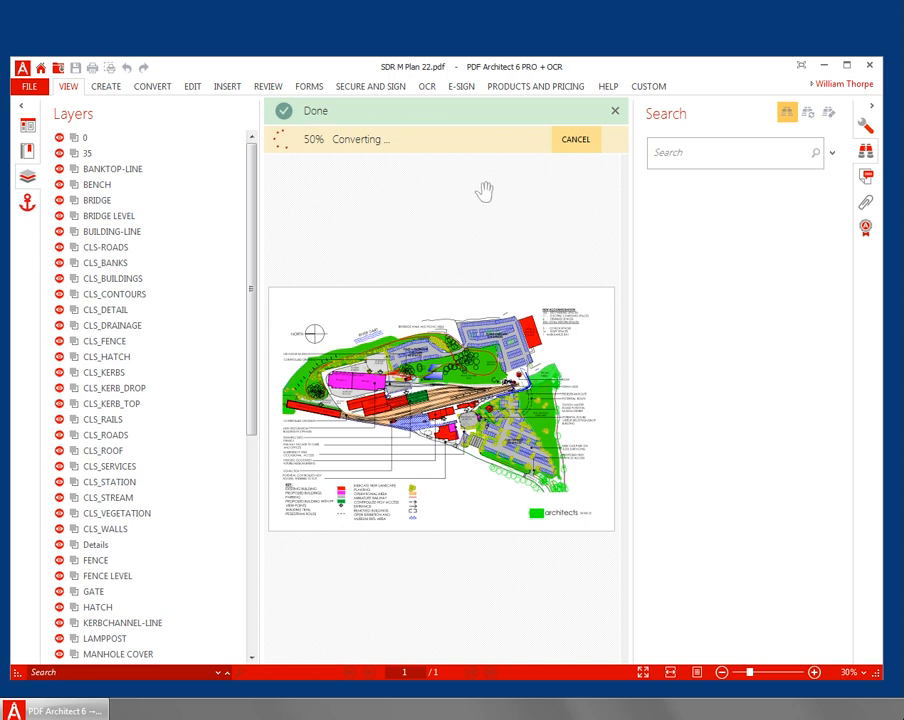
mouse_move(497, 447)
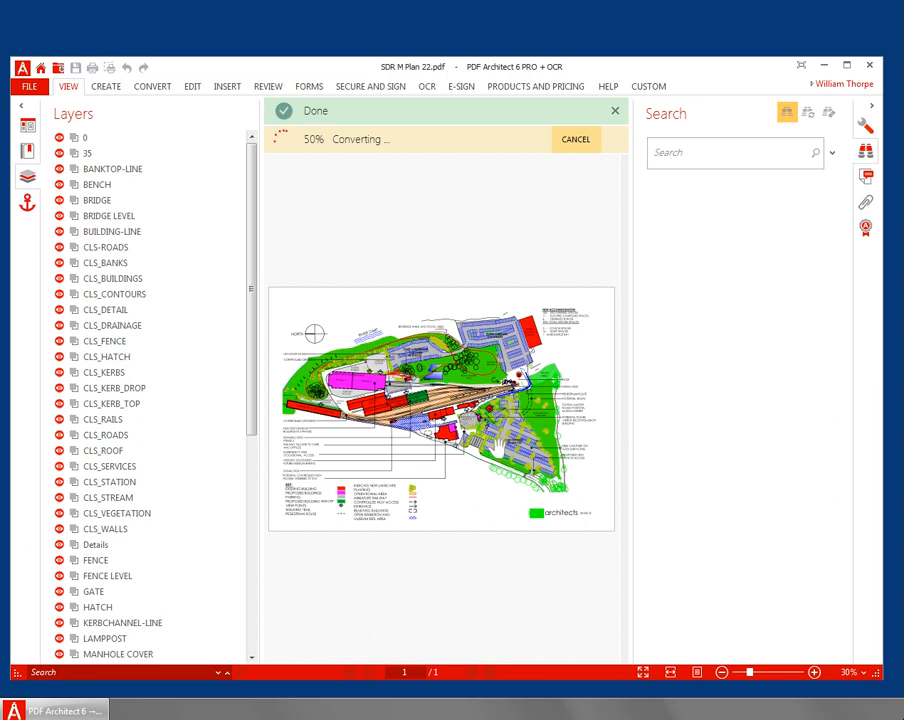
mouse_move(495, 447)
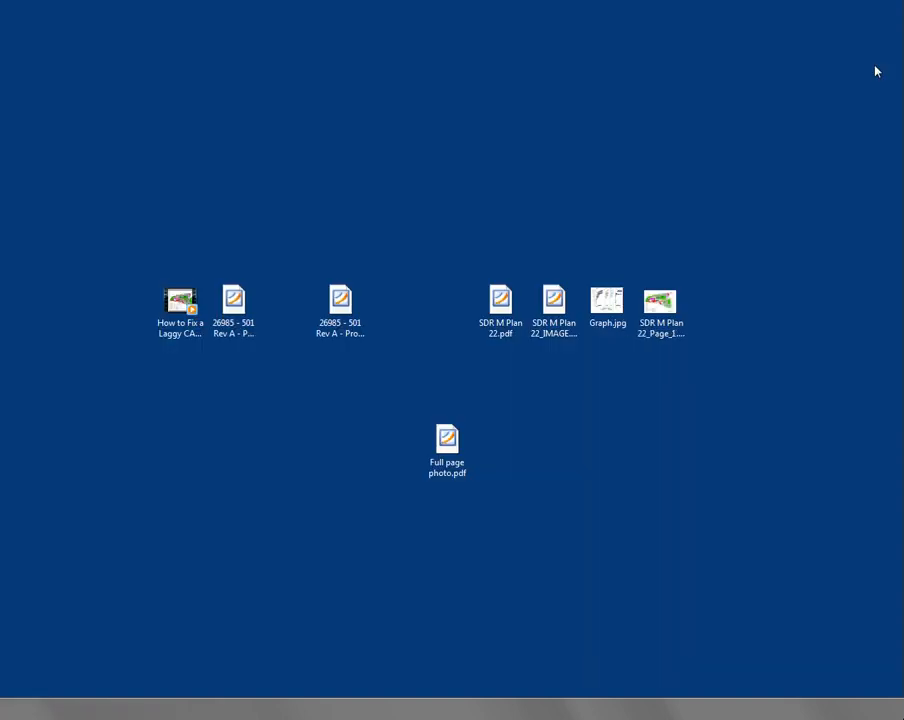
mouse_move(644, 570)
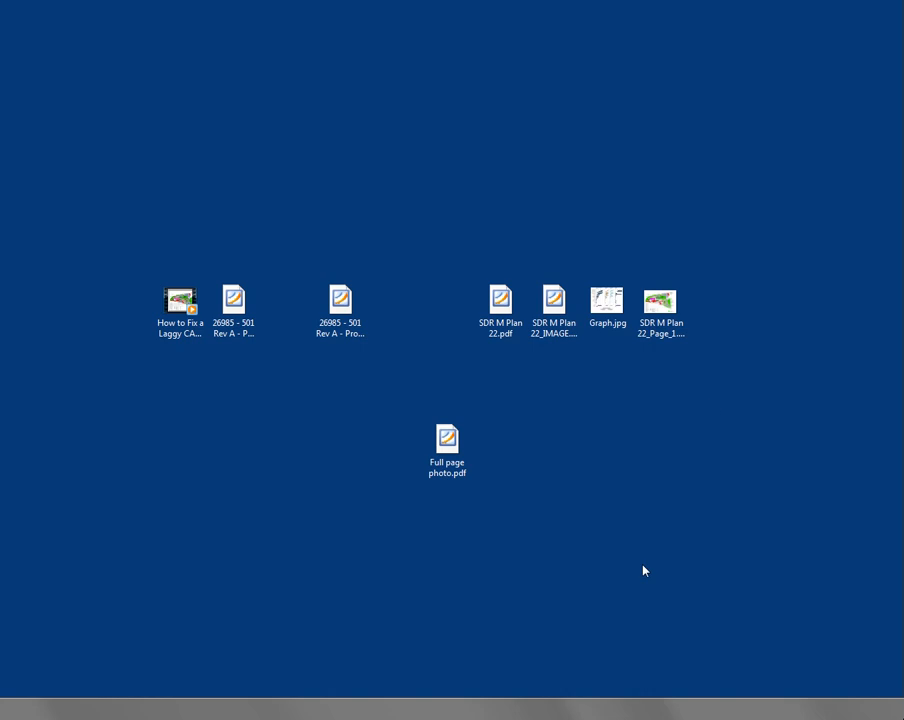
Step: Move the SDR M Plan 22_Page_1.png icon lower on the desktop and open it in Chrome
drag(660, 300, 590, 415)
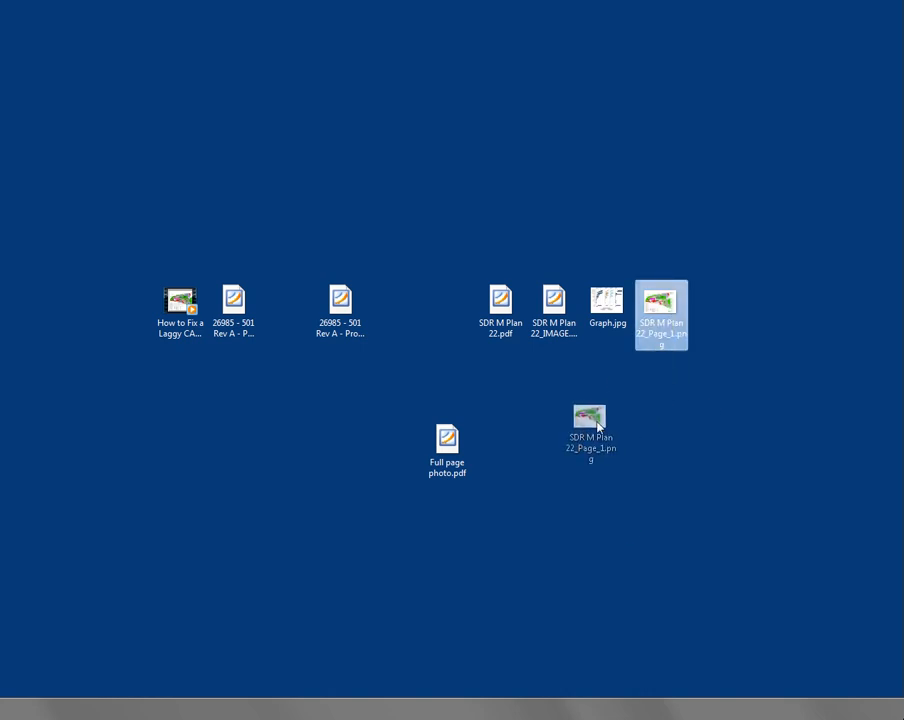
drag(661, 315, 606, 440)
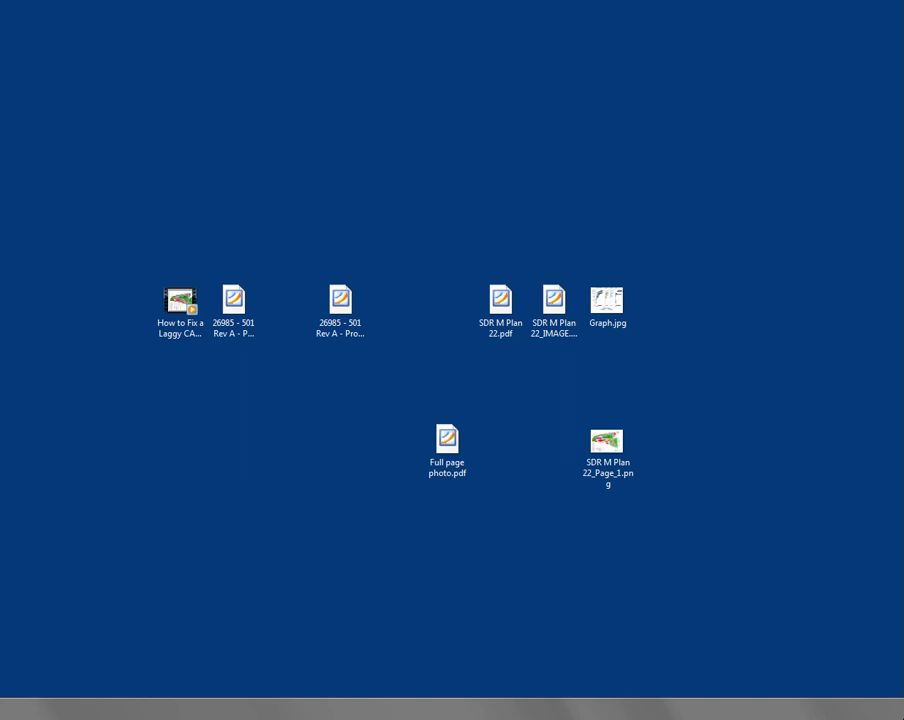
click(607, 440)
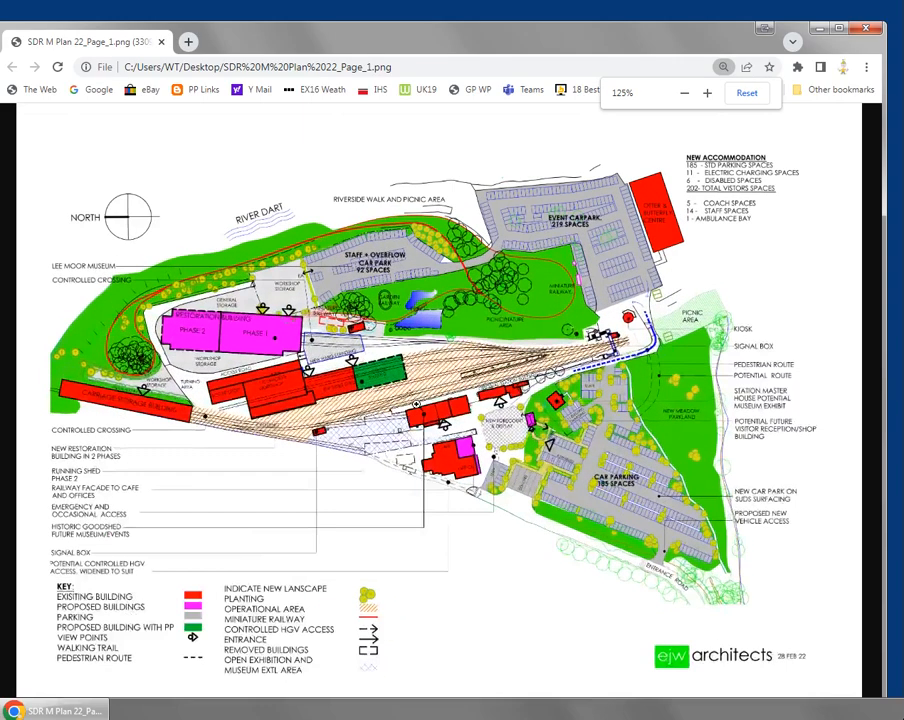
Step: Zoom the plan image to 250%, reset it to fit, and close Chrome
click(706, 92)
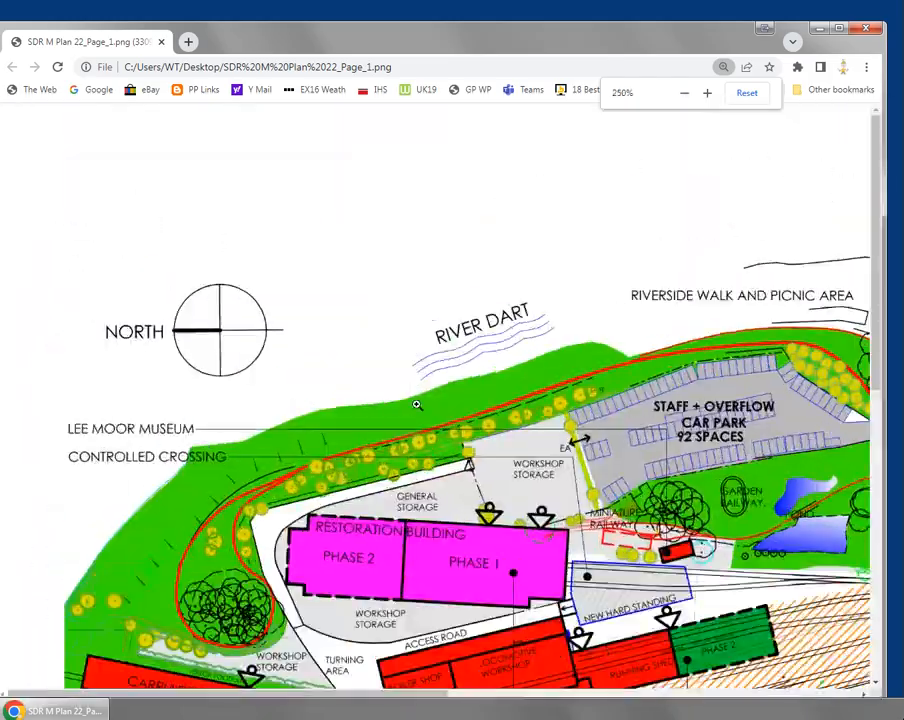
click(683, 92)
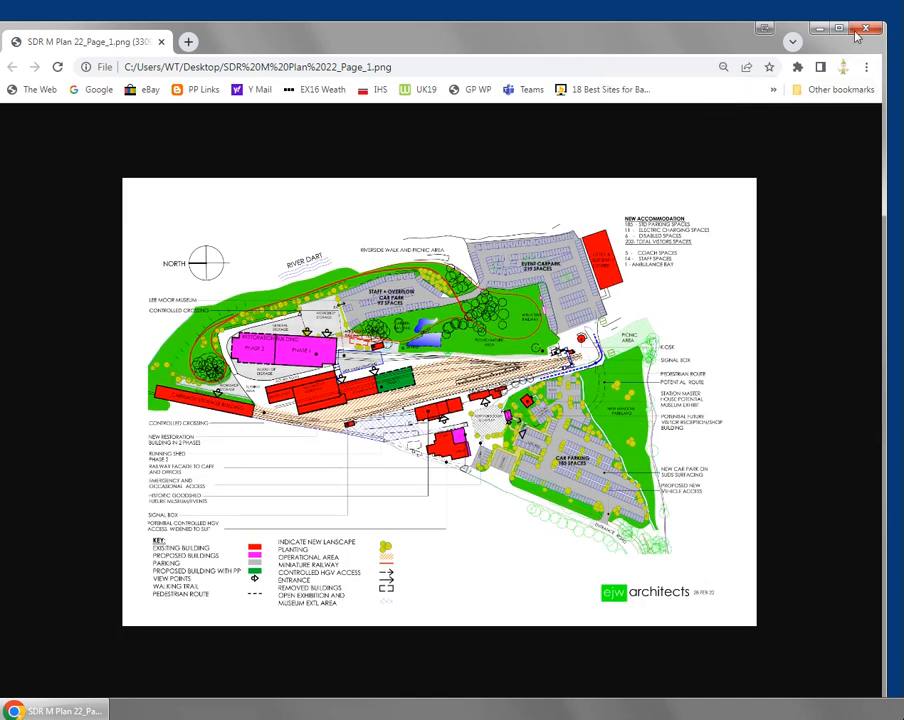
click(866, 29)
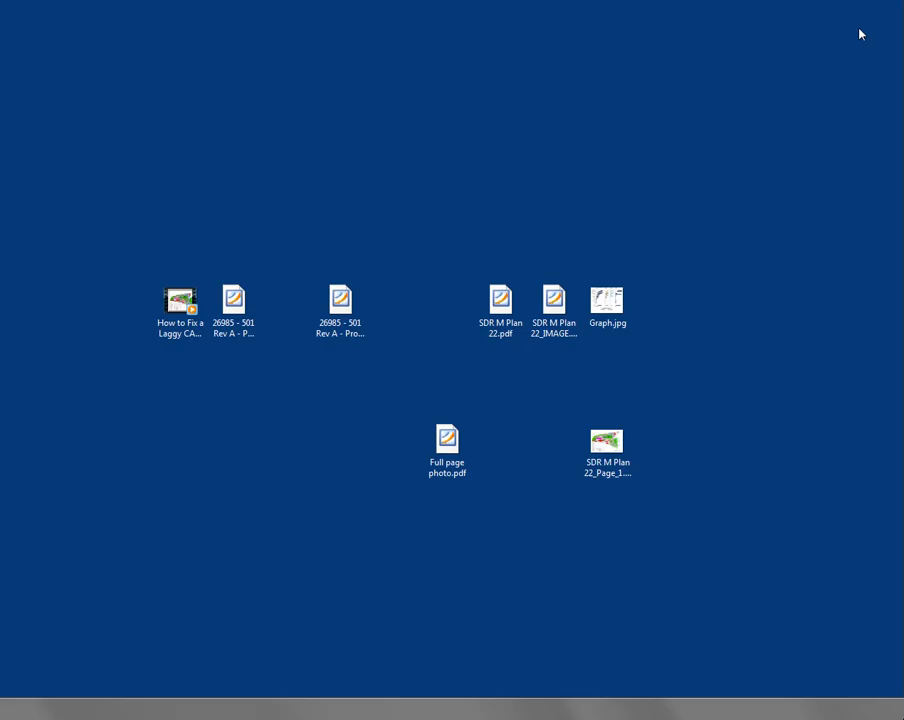
mouse_move(700, 453)
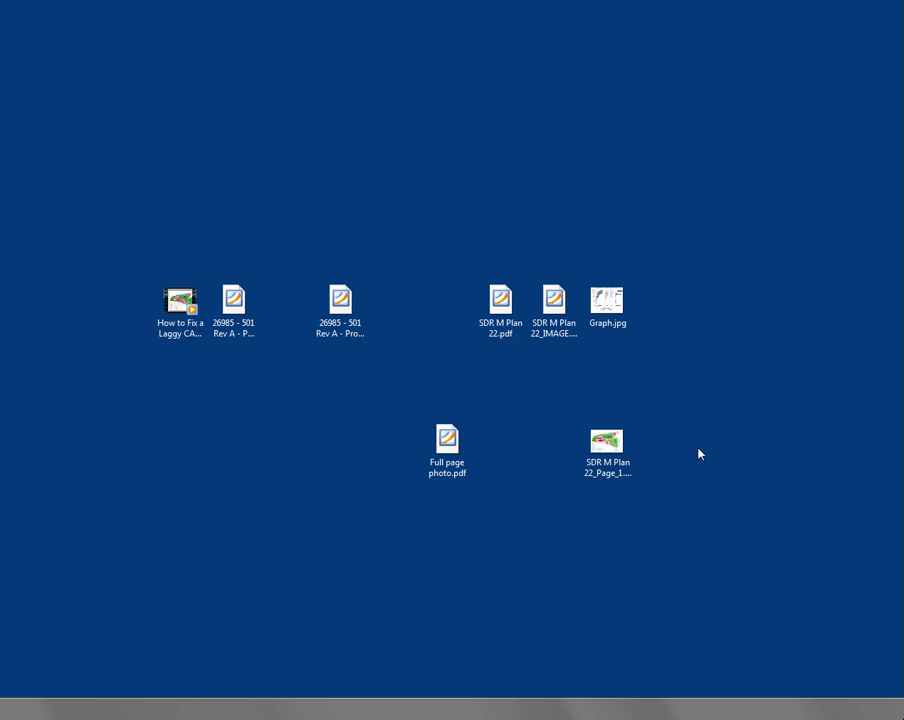
mouse_move(552, 400)
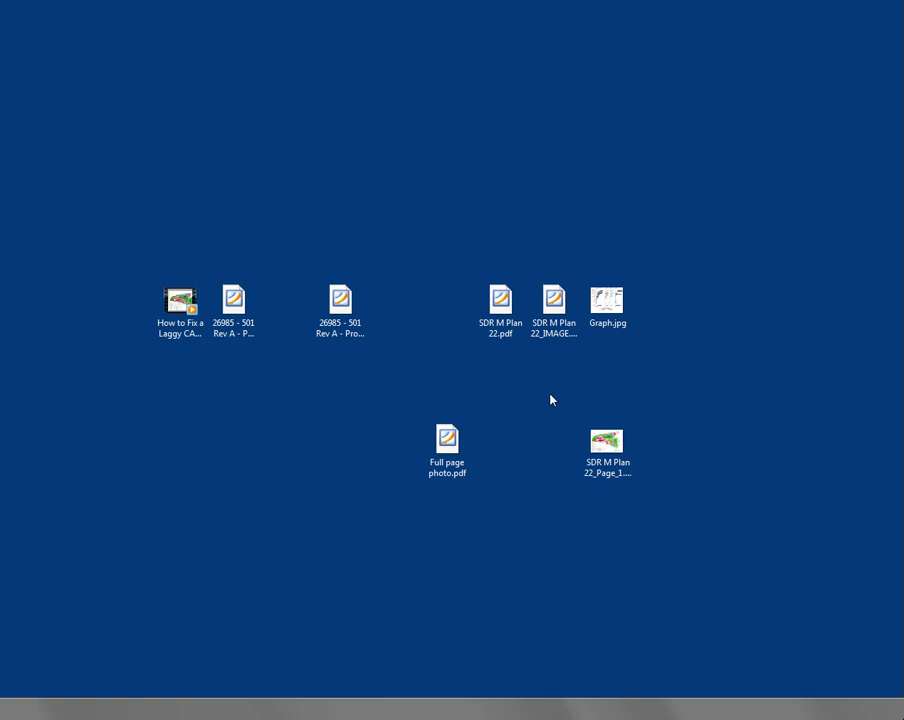
click(606, 440)
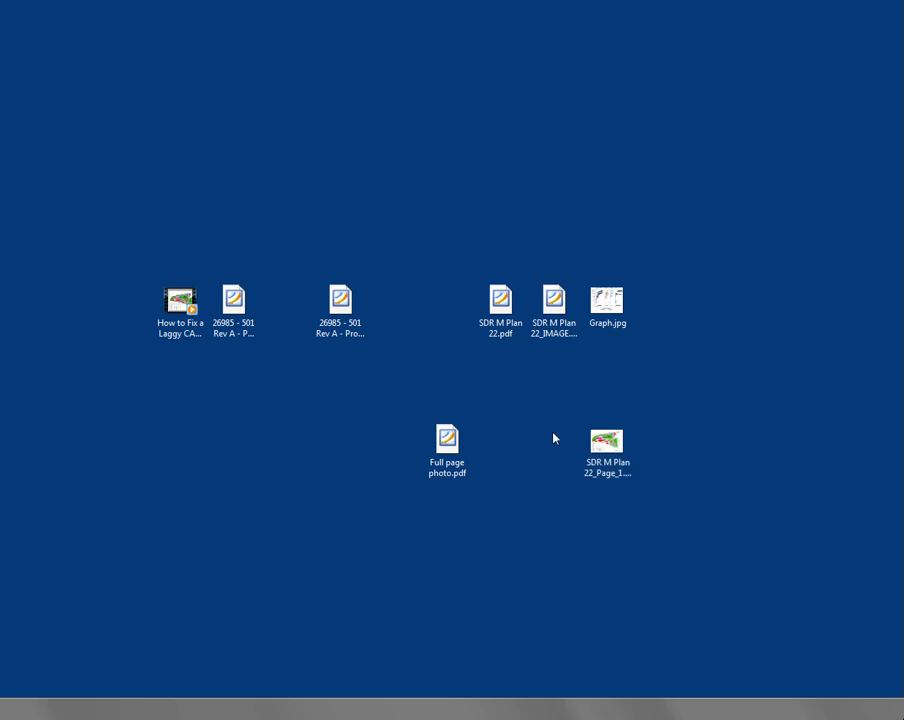
click(607, 440)
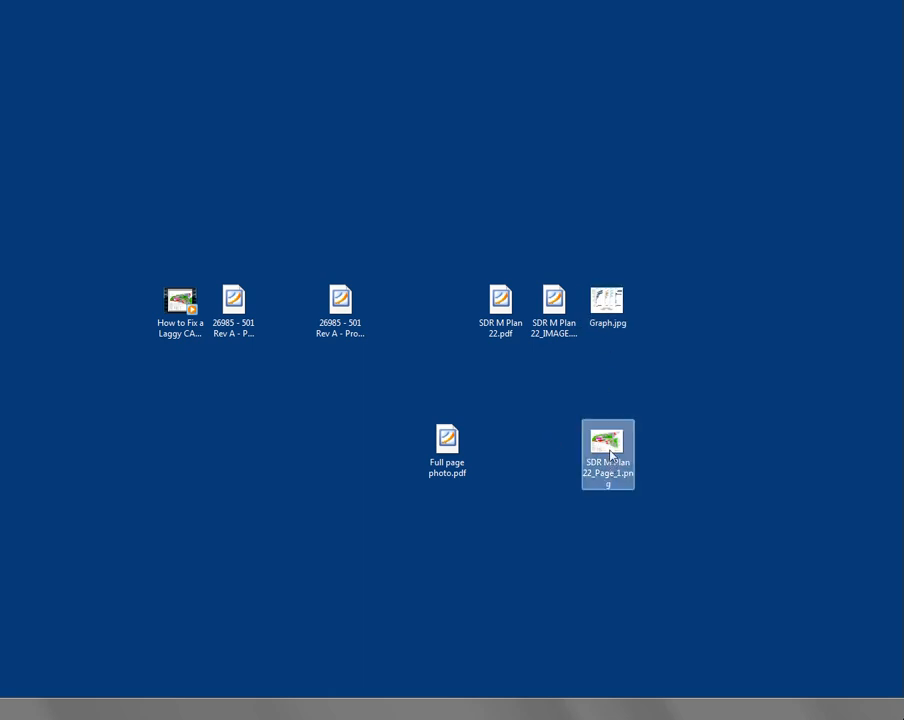
right_click(607, 454)
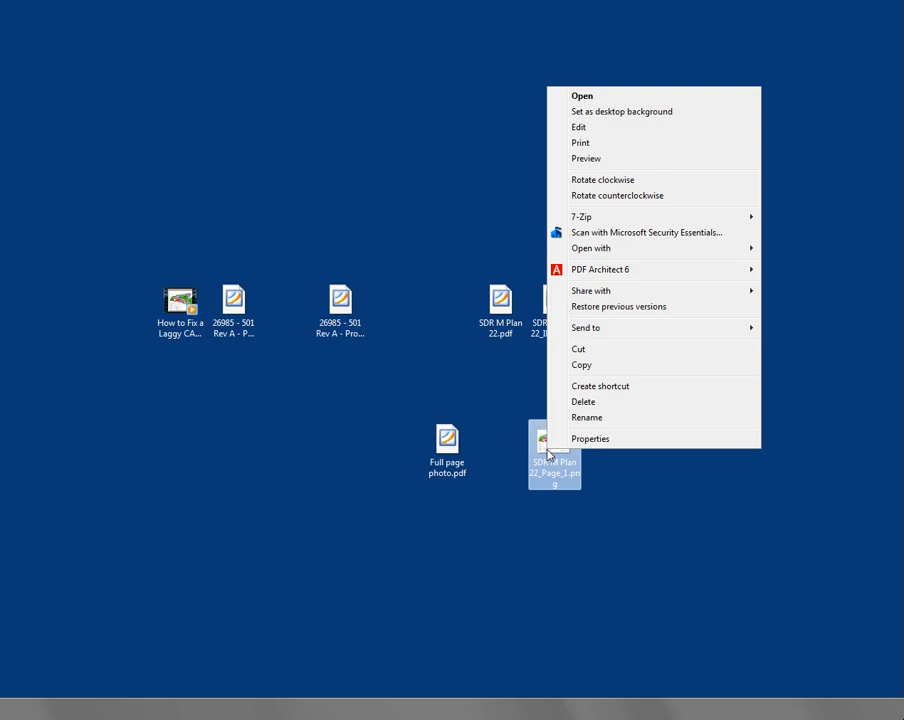
mouse_move(587, 155)
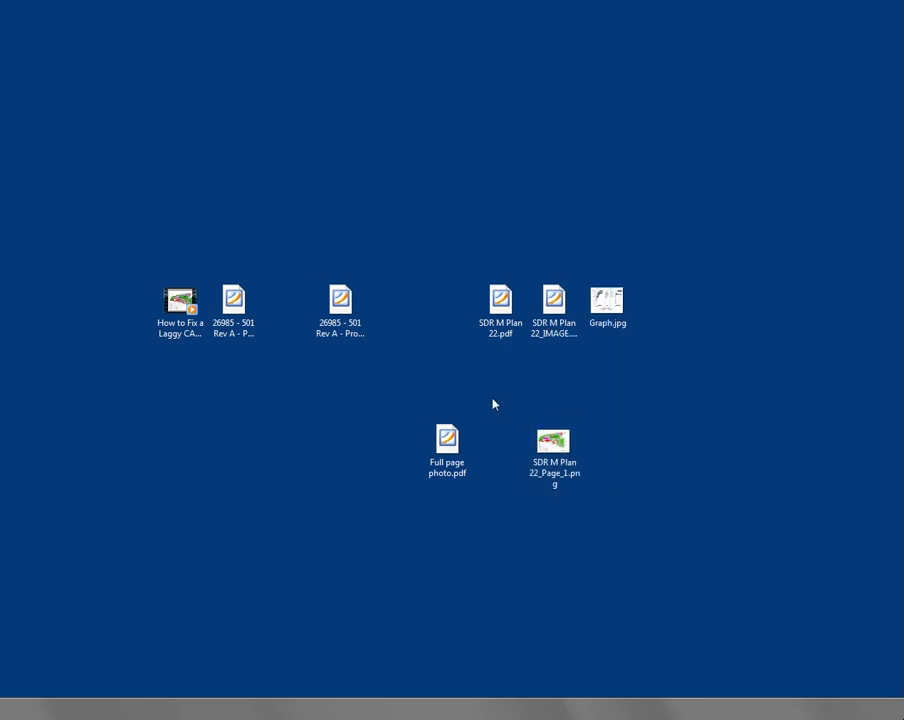
mouse_move(553, 440)
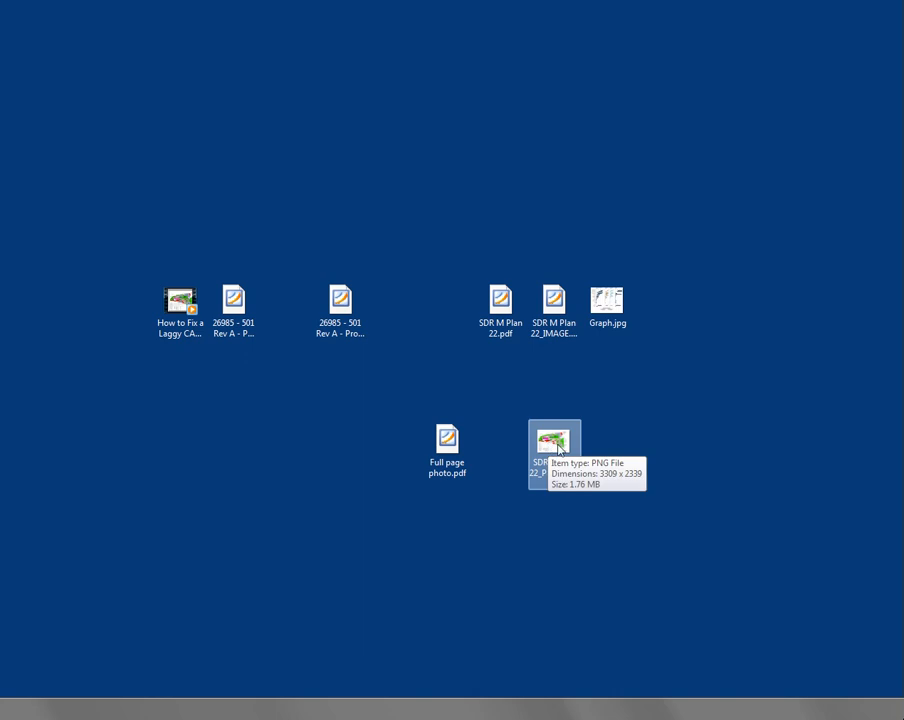
mouse_move(500, 300)
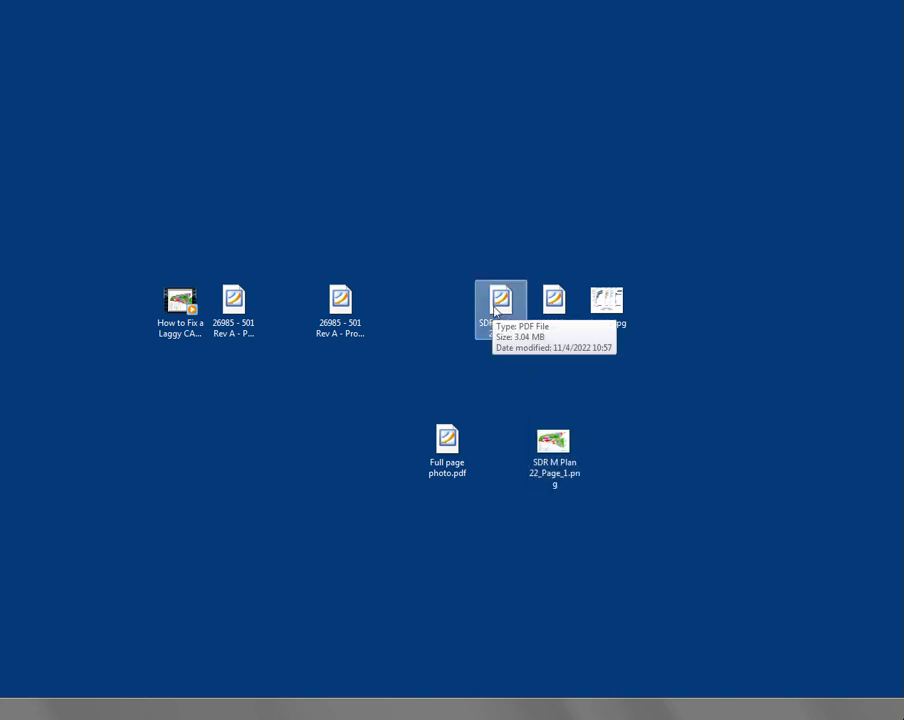
double_click(500, 300)
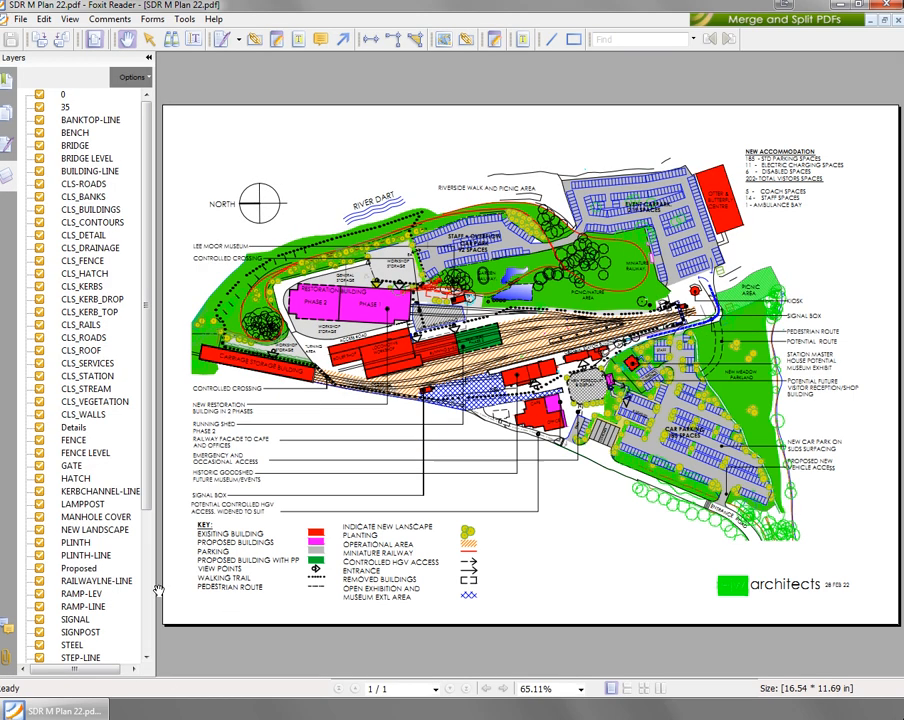
Step: Measure the plan with Foxit's distance tool in centimetres (about 41.5 cm wide), then close the dialog
click(368, 39)
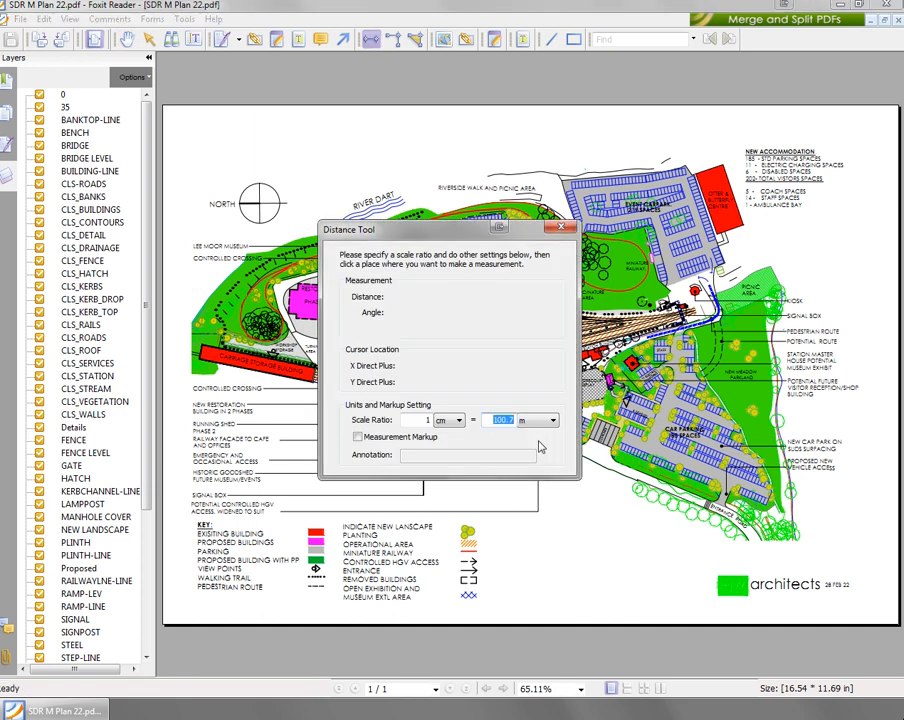
click(550, 420)
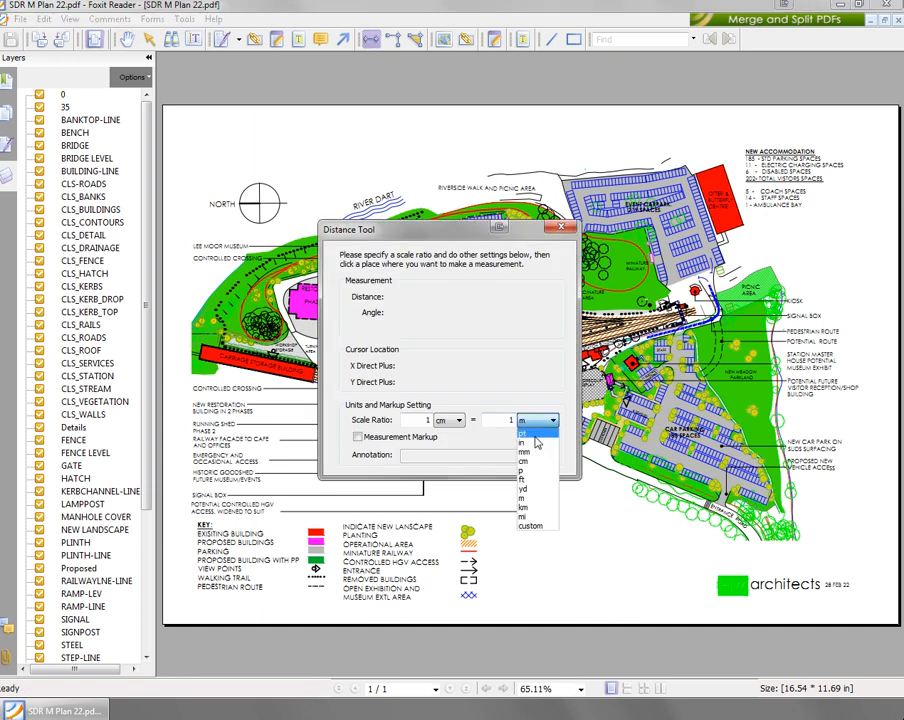
click(523, 455)
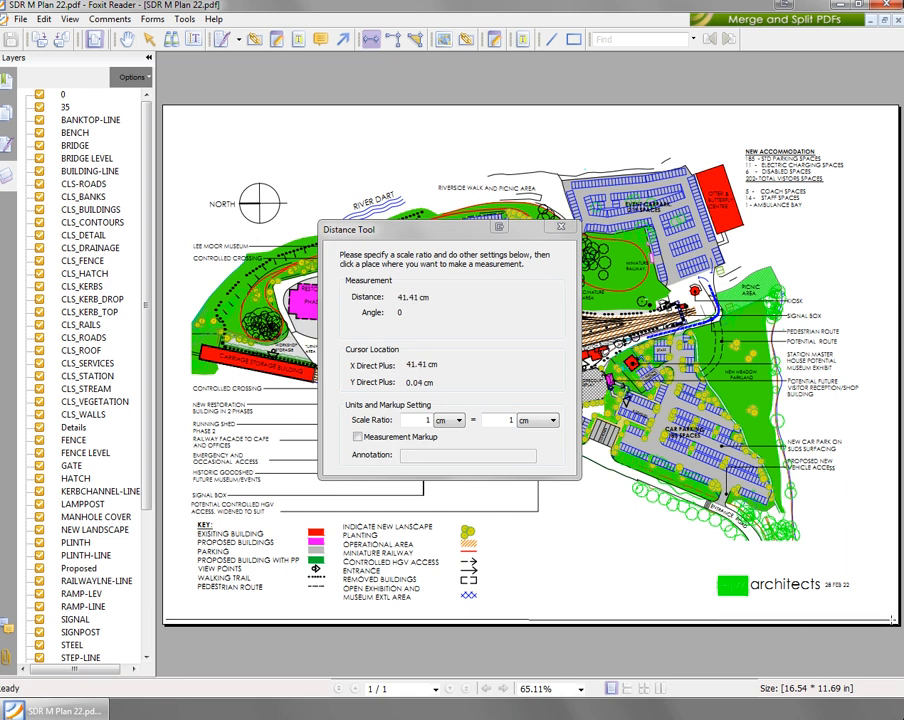
mouse_move(418, 372)
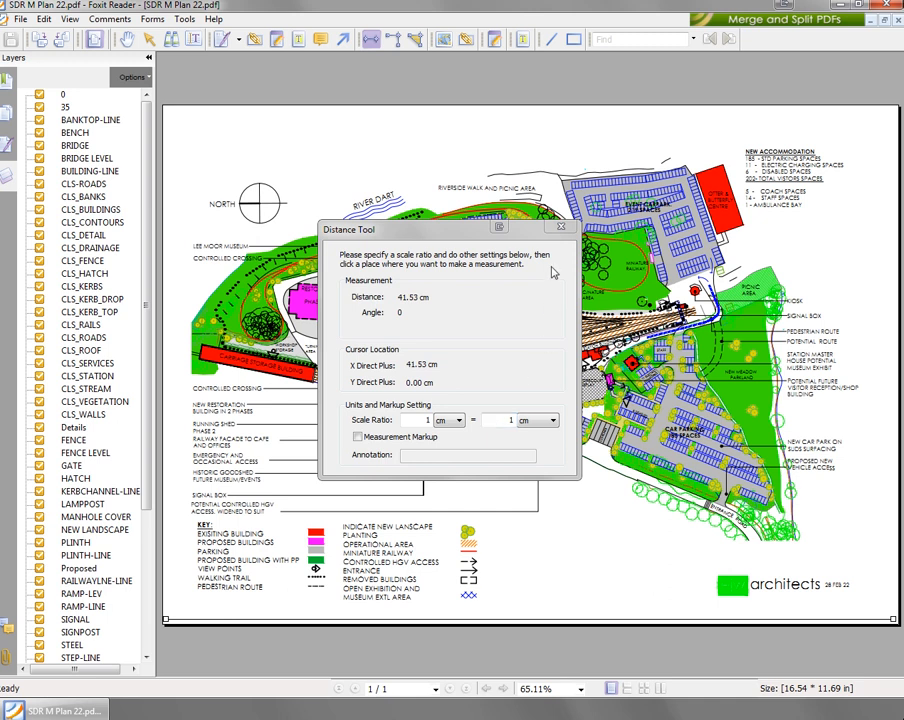
click(560, 228)
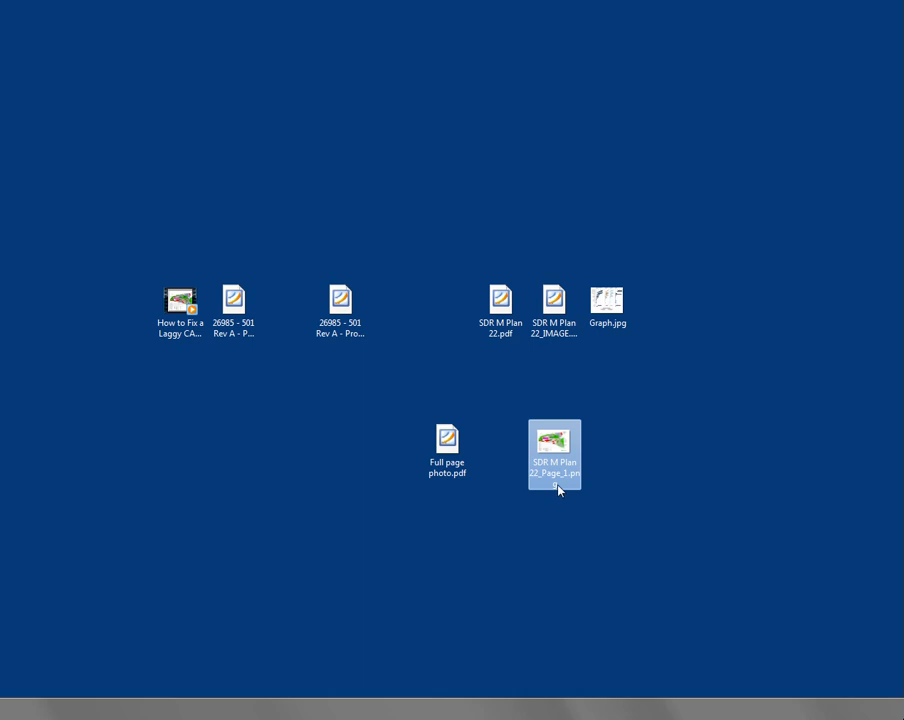
right_click(554, 455)
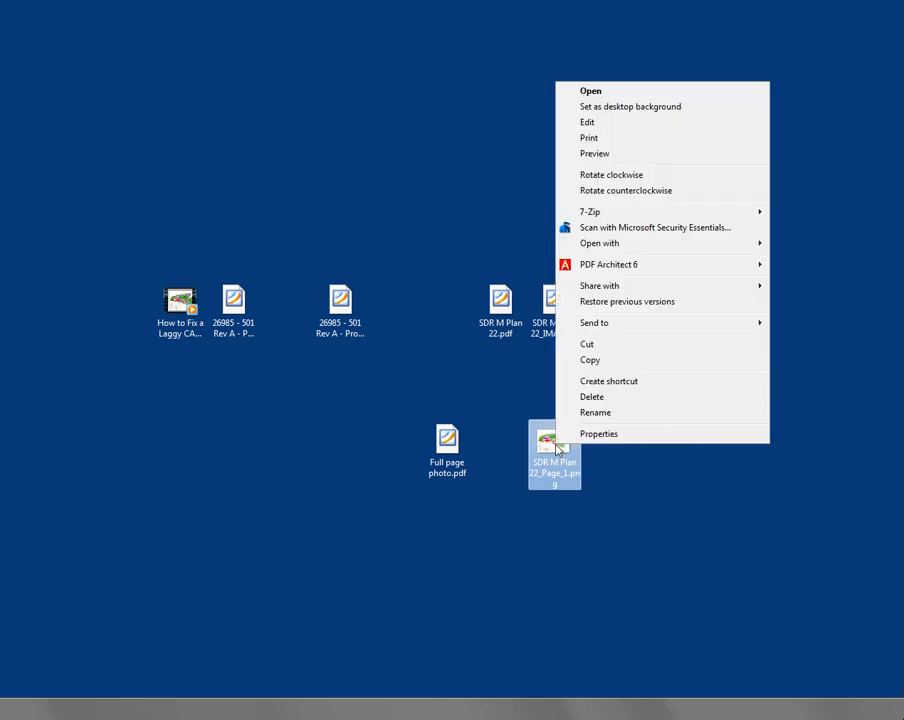
mouse_move(618, 296)
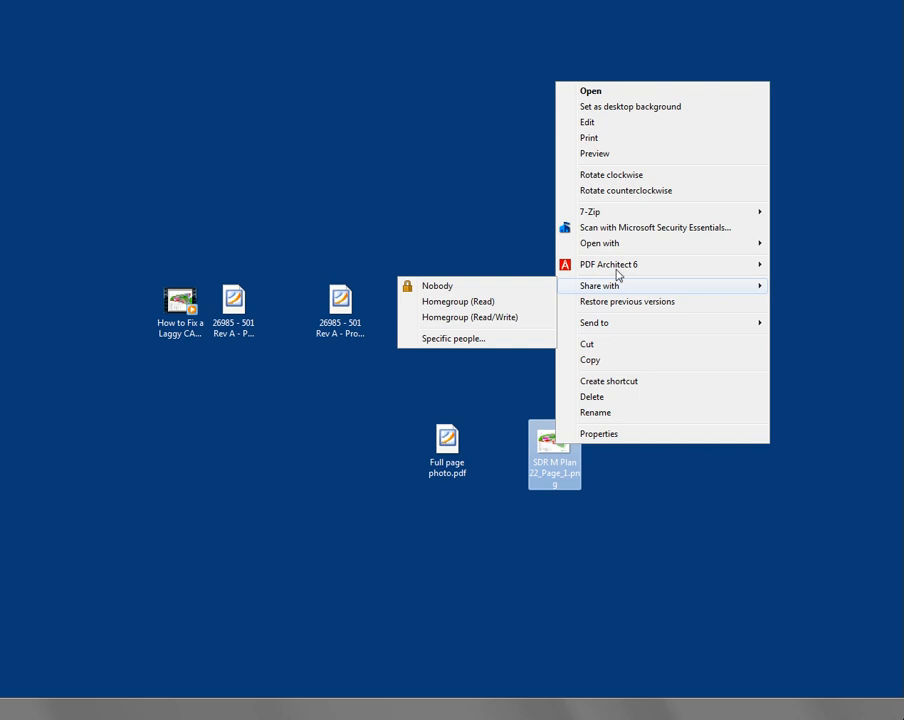
mouse_move(615, 140)
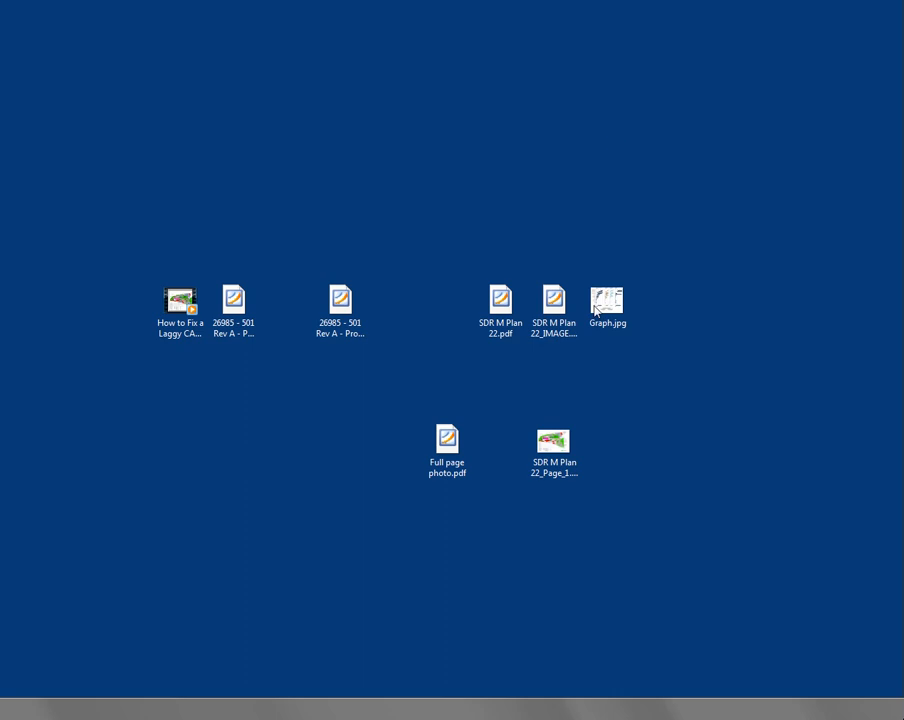
mouse_move(401, 436)
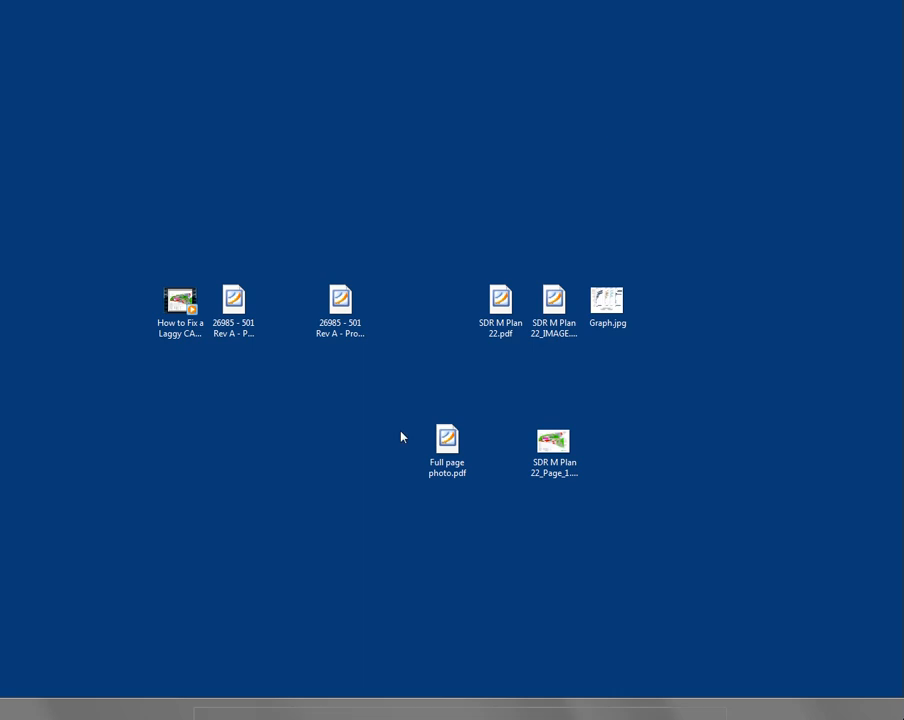
Step: Open the plan PNG and print it to PDFCreator on A3 paper, toggling fit-to-frame
double_click(553, 440)
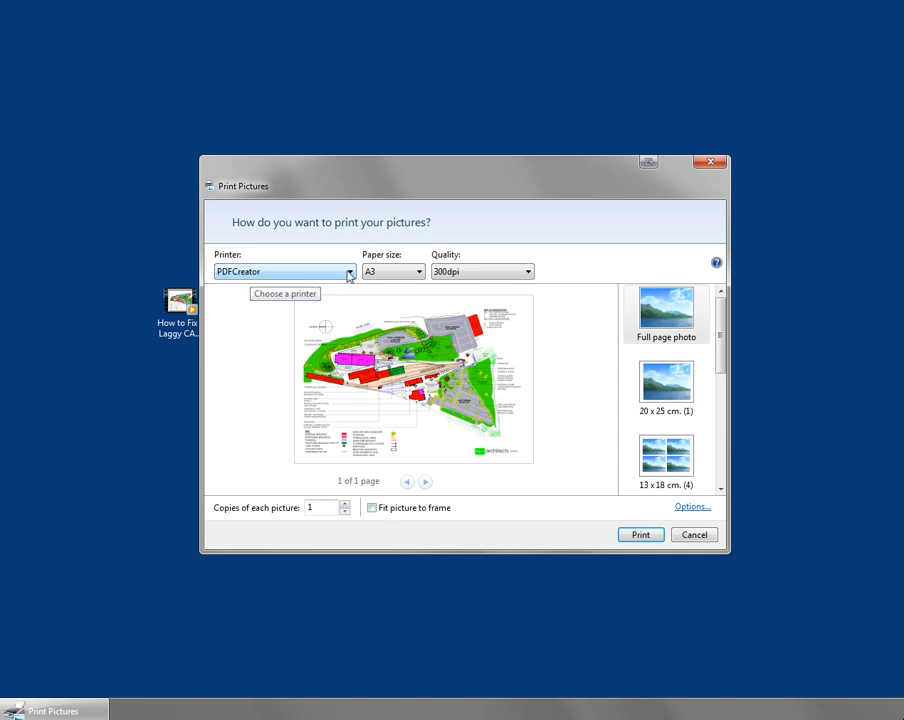
click(415, 271)
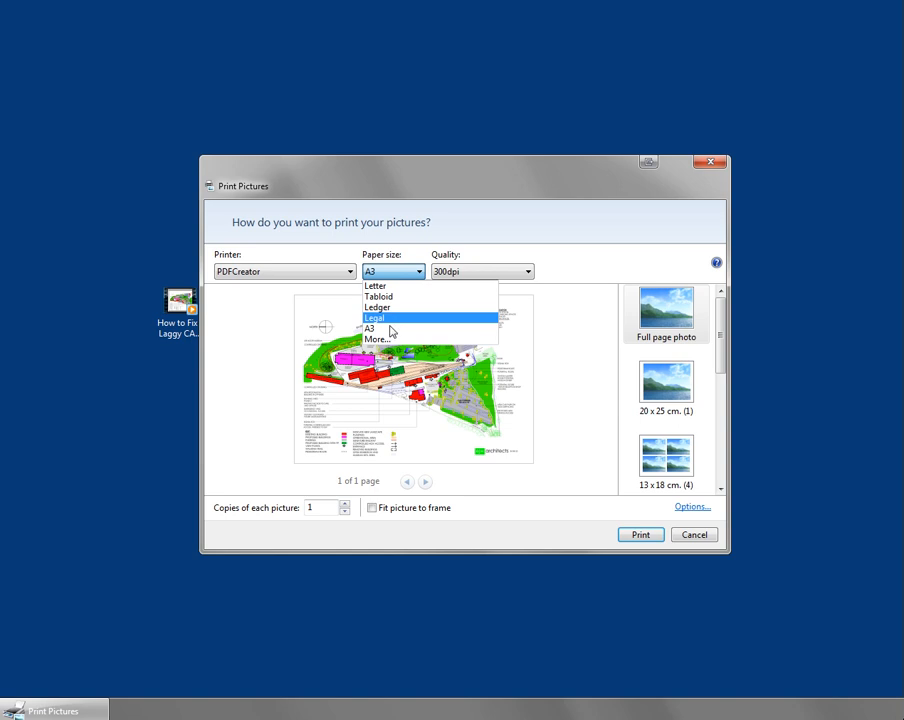
click(375, 328)
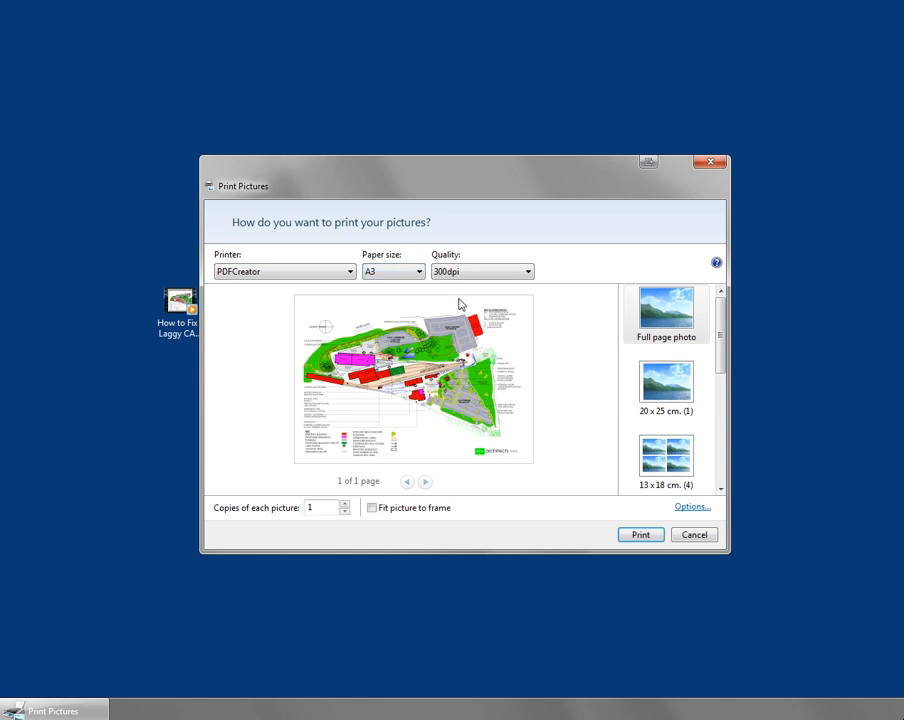
click(372, 508)
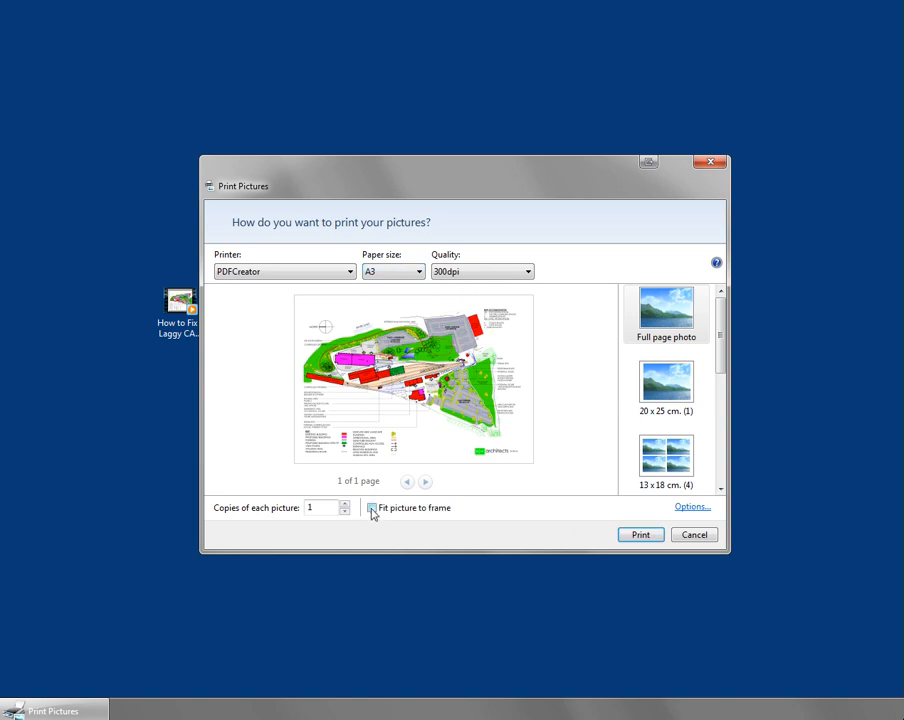
mouse_move(372, 509)
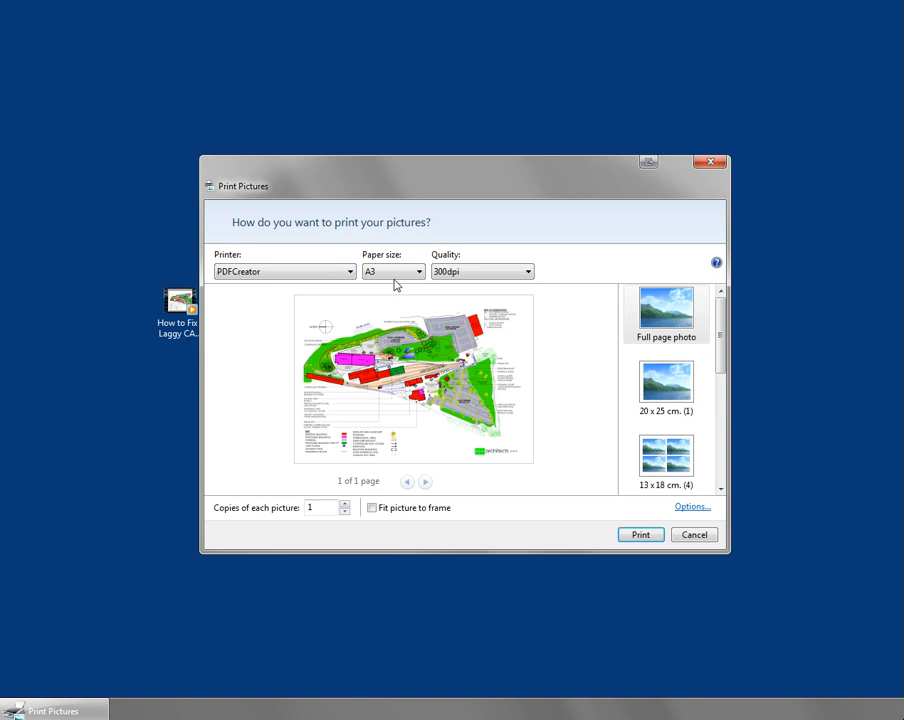
click(640, 534)
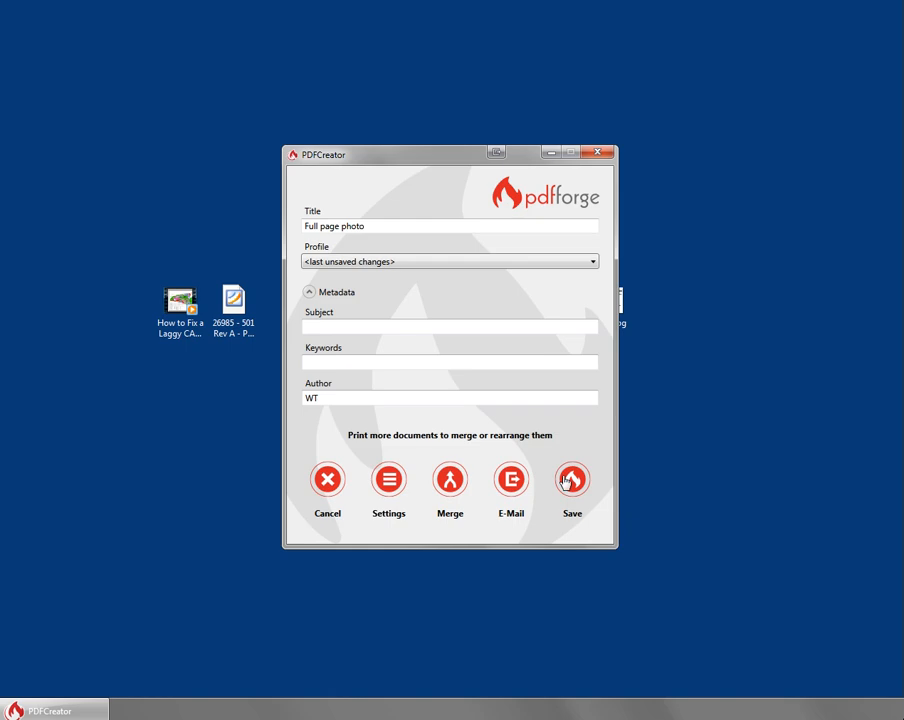
Step: Save the print as Full page photo 2.pdf, reposition its desktop icon, and open it
click(572, 480)
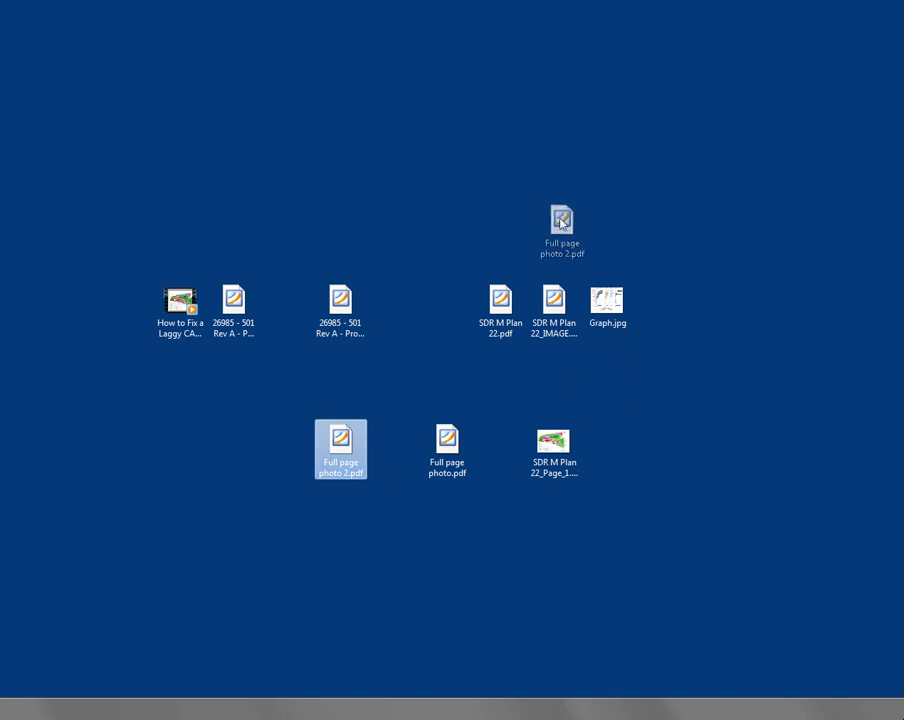
drag(340, 447, 554, 238)
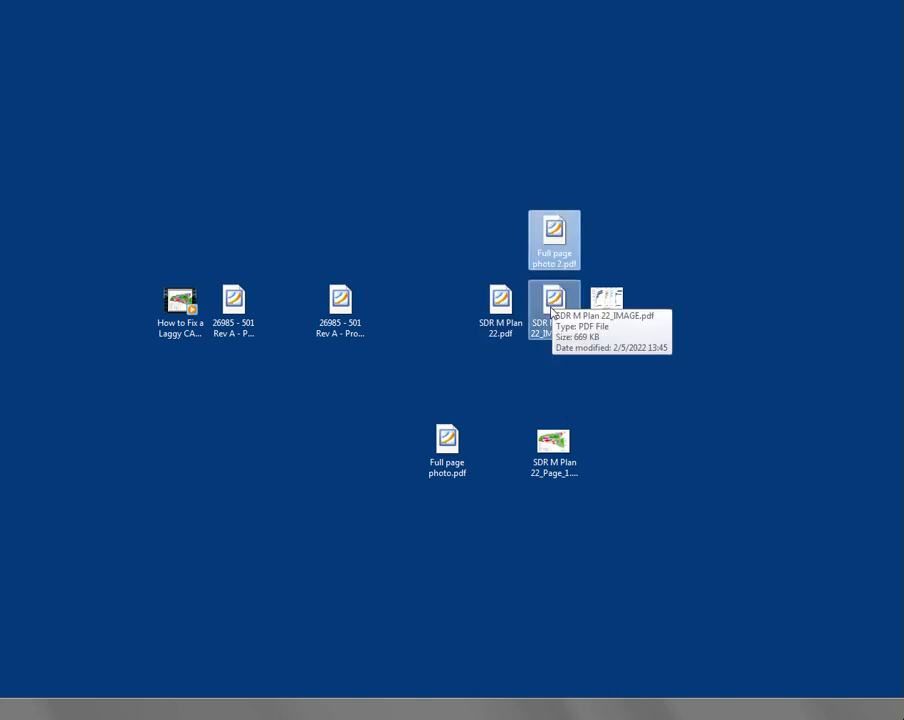
mouse_move(500, 300)
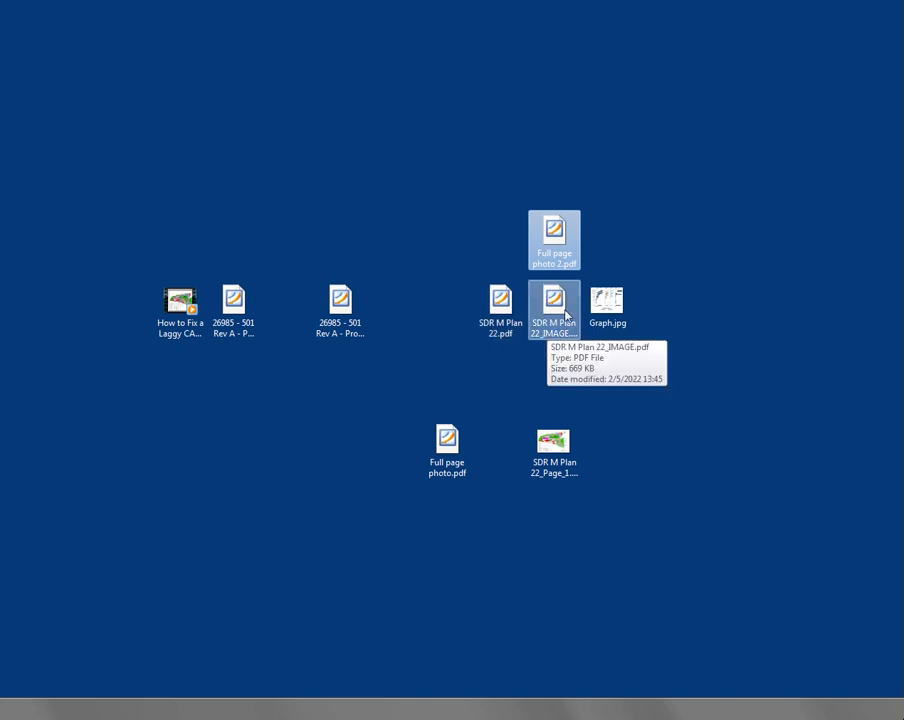
mouse_move(554, 230)
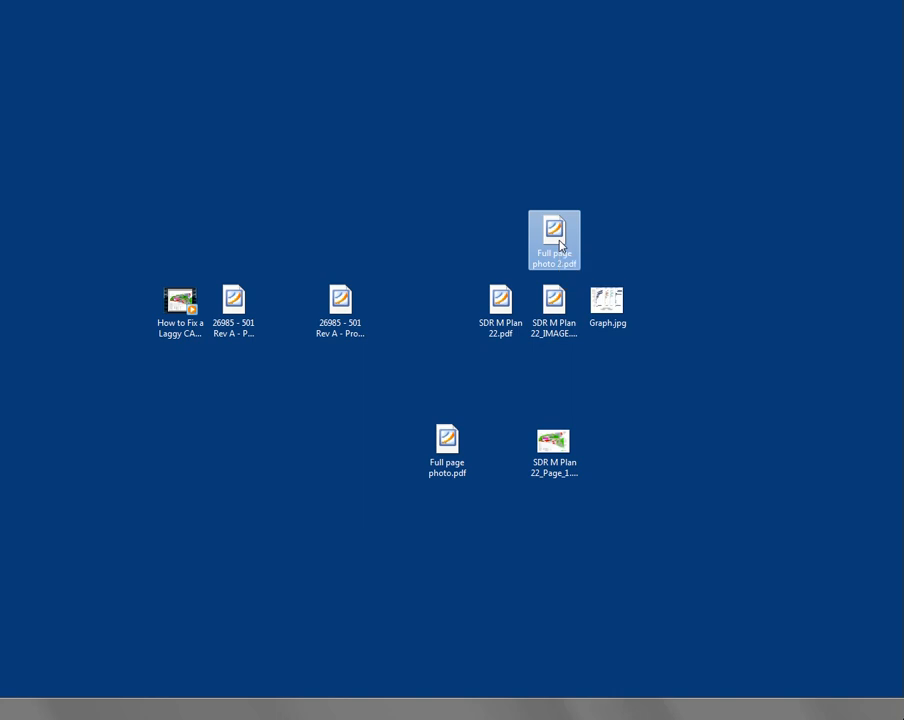
double_click(554, 238)
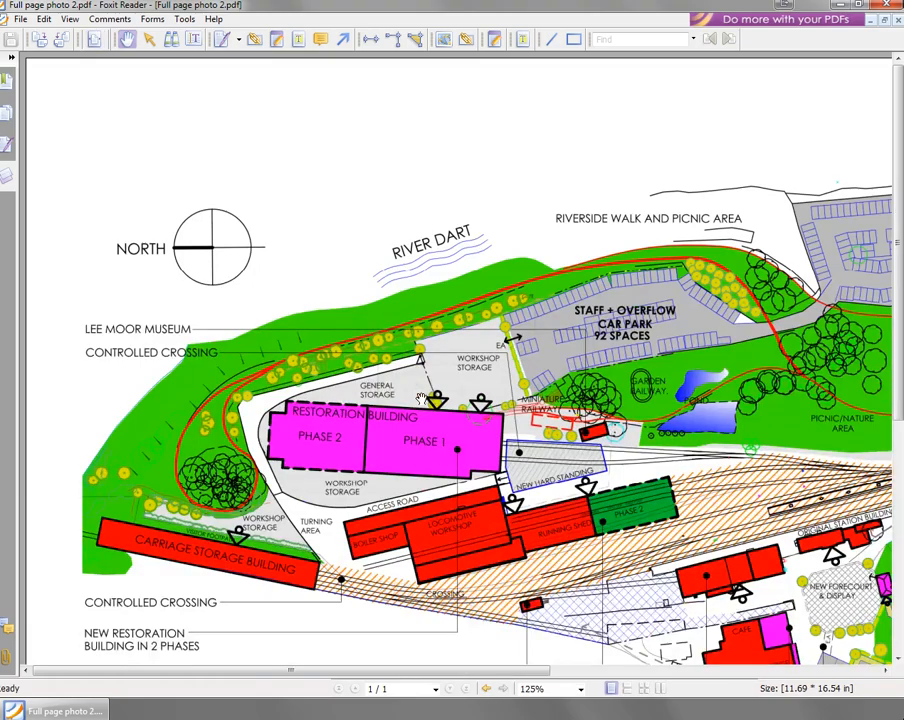
Step: Check Full page photo 2.pdf is a single A3 page (11.69 × 16.54 in)
click(567, 688)
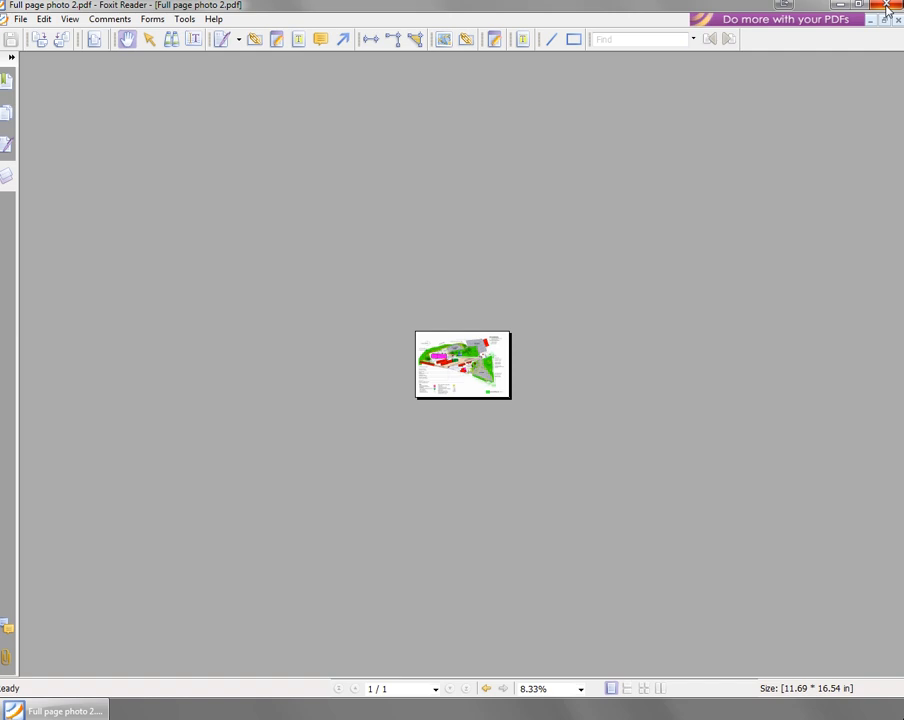
mouse_move(47, 70)
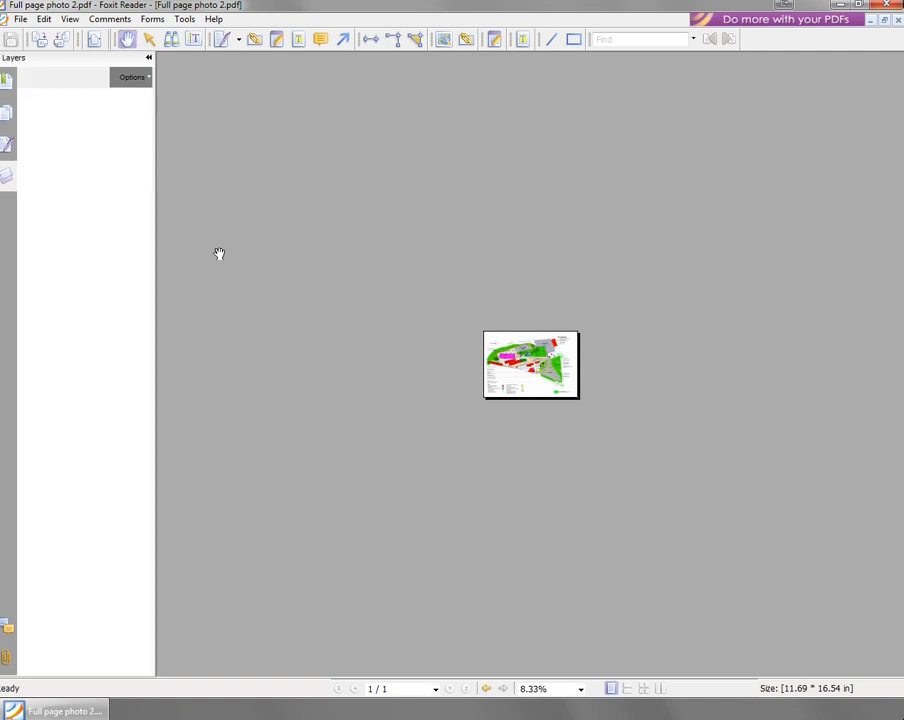
mouse_move(520, 330)
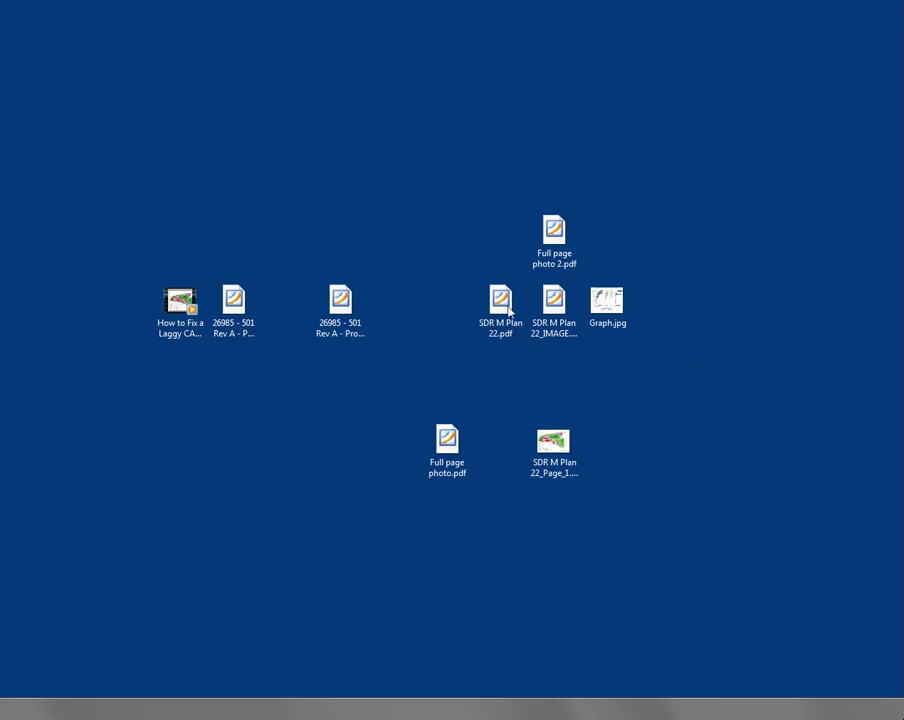
double_click(500, 302)
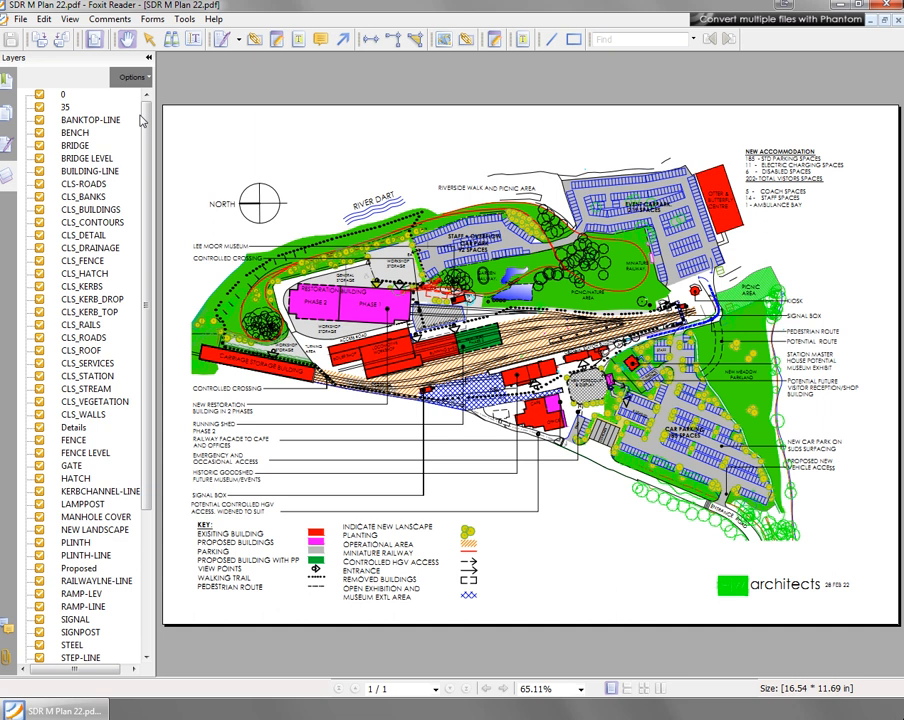
scroll(down, 3)
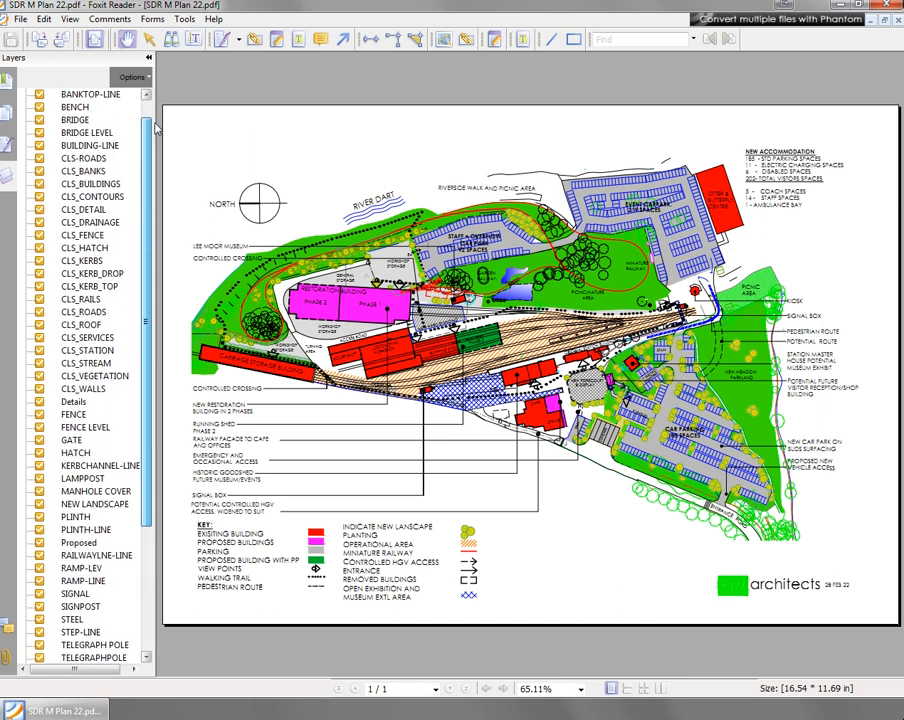
scroll(up, 3)
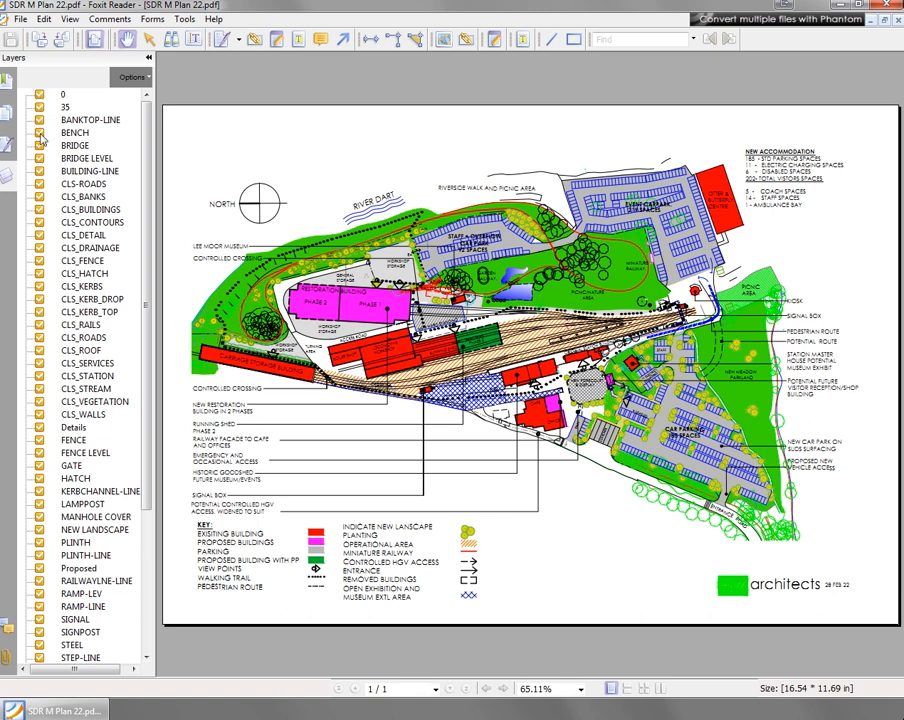
mouse_move(40, 238)
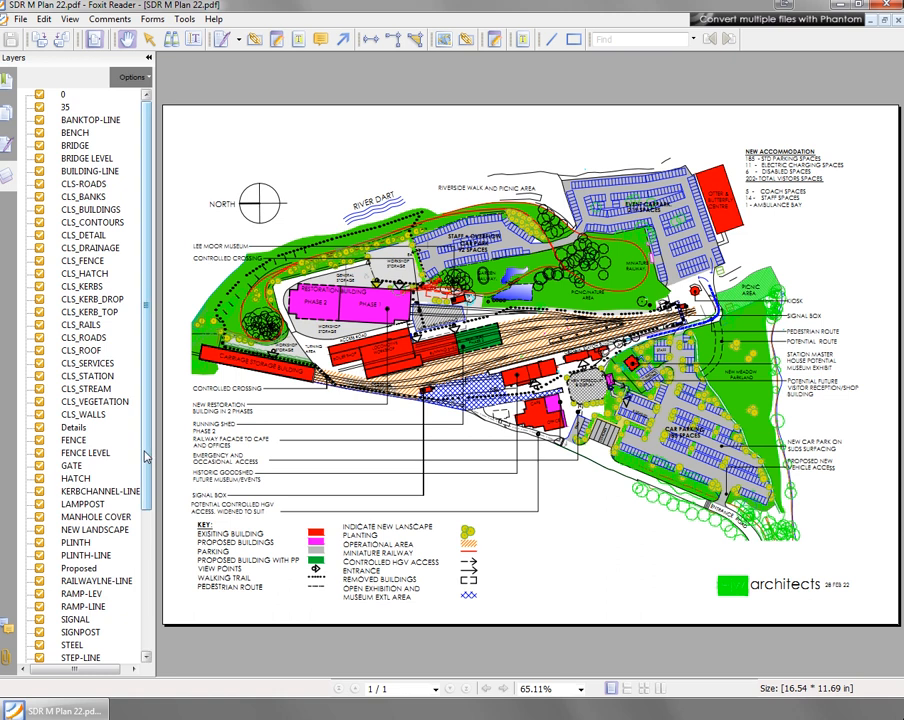
scroll(down, 3)
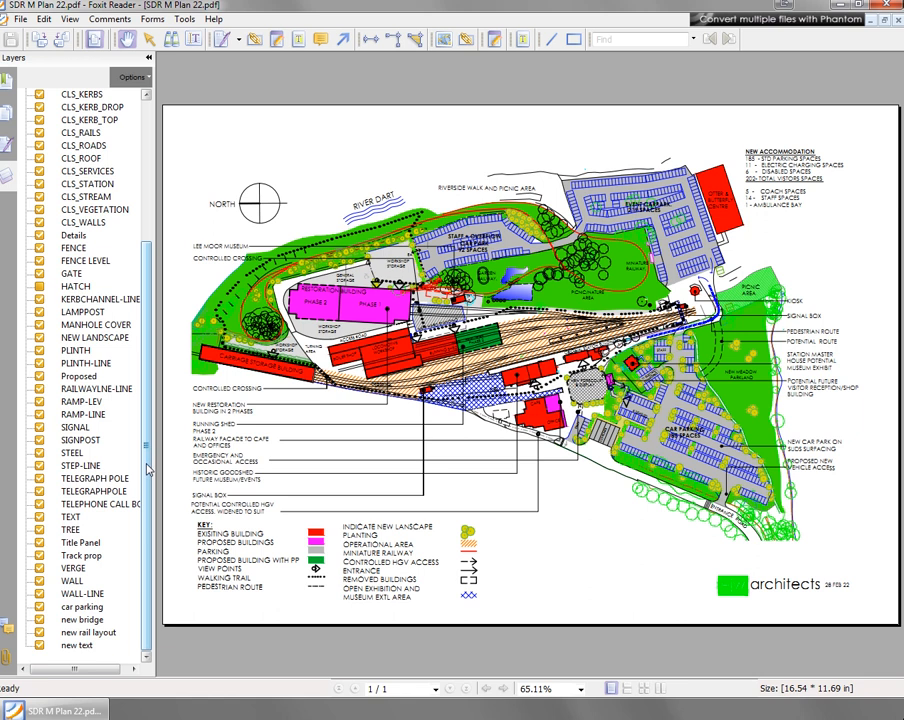
scroll(up, 3)
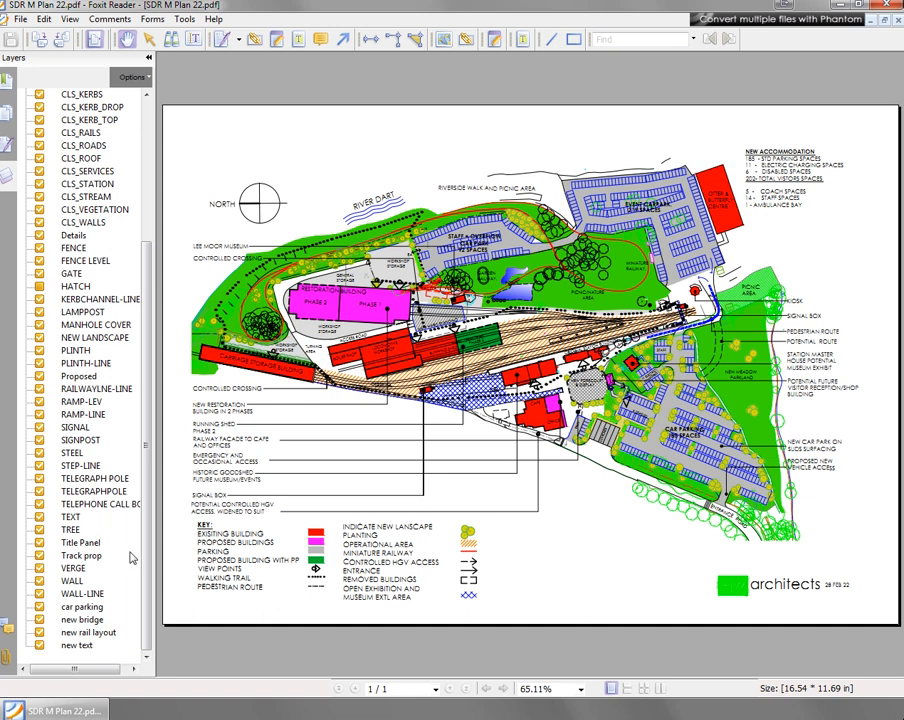
scroll(up, 3)
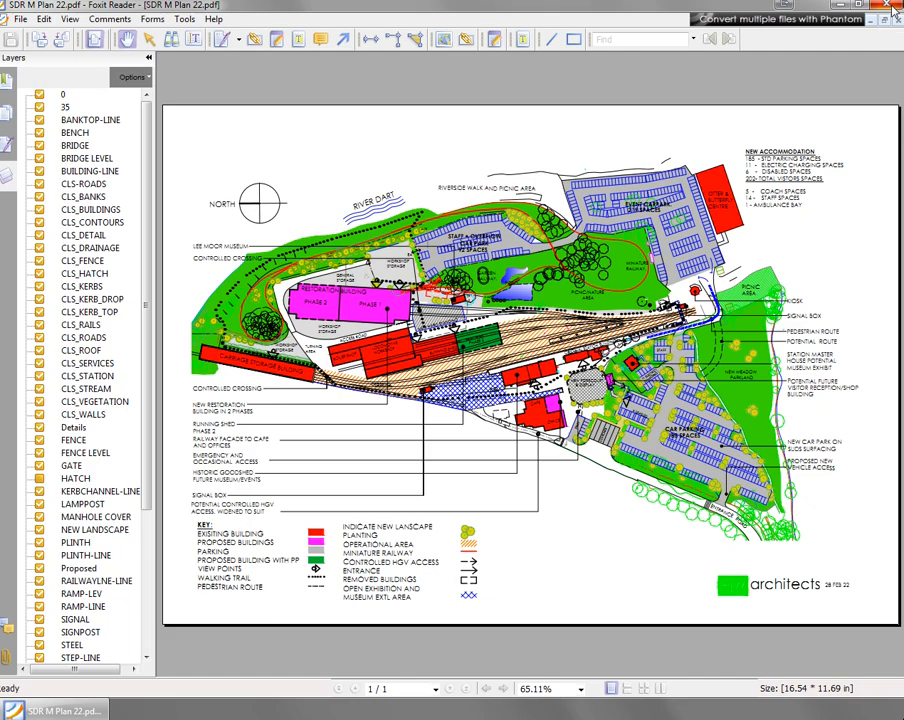
click(895, 5)
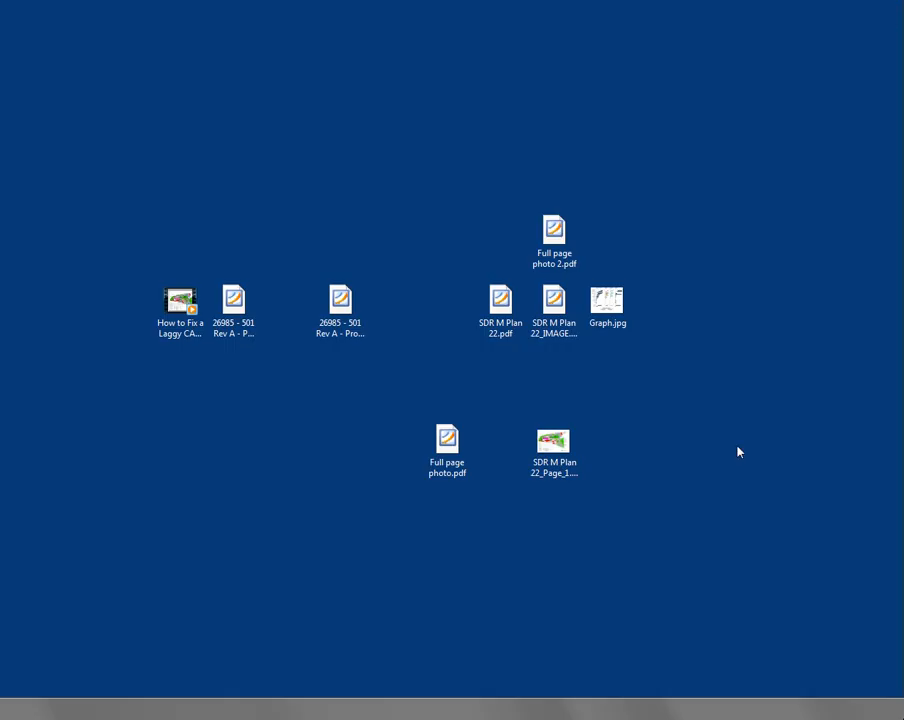